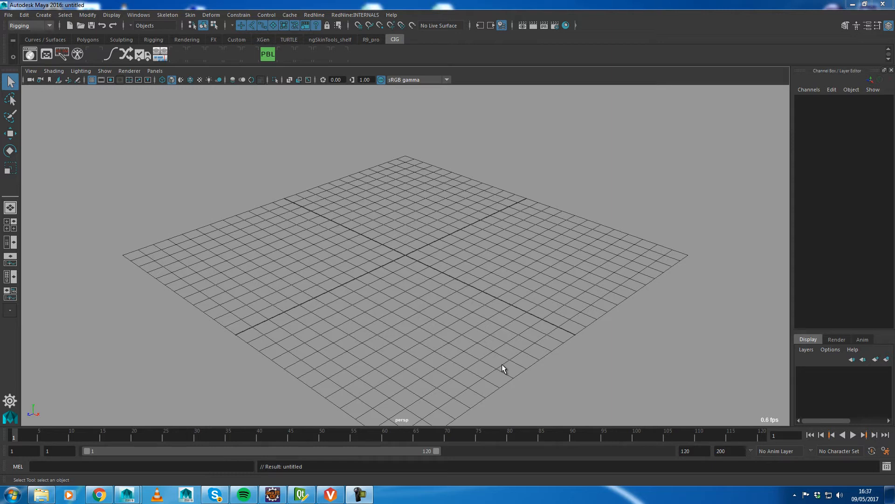
mouse_move(304, 57)
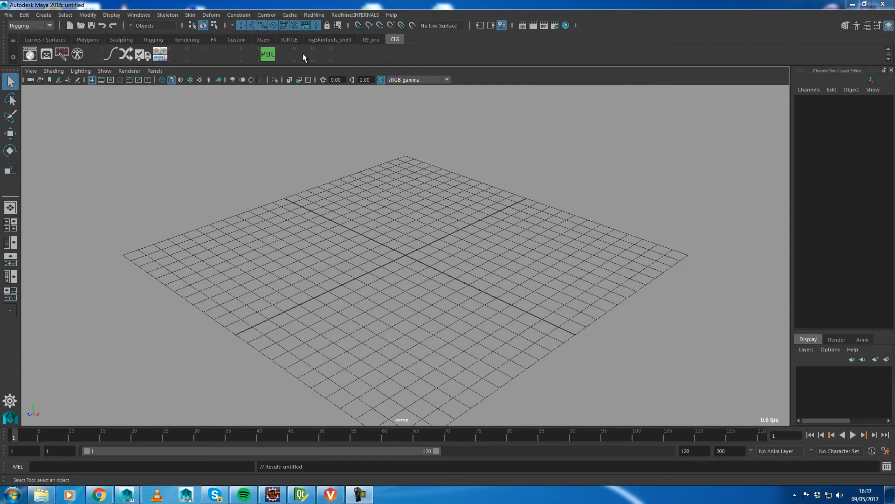
Step: Launch the Red9 PRO: PACK Asset Browser on the MoCap Library's 113 FBX files
click(313, 14)
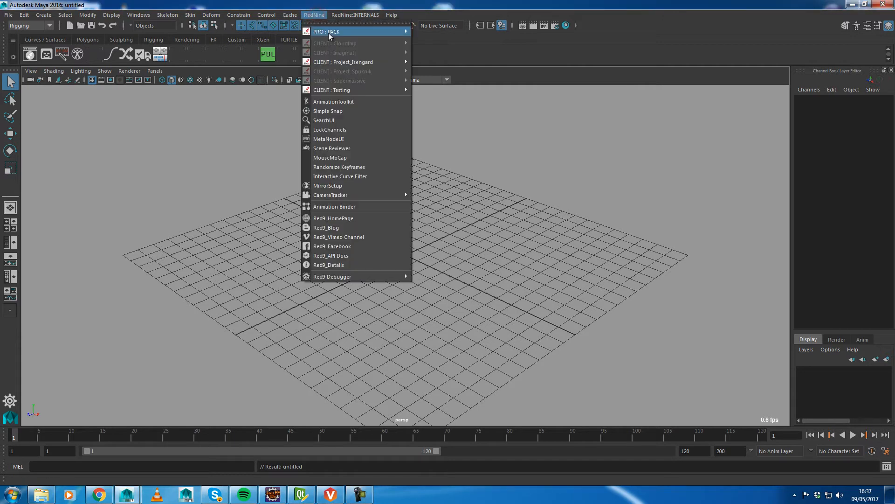
click(356, 14)
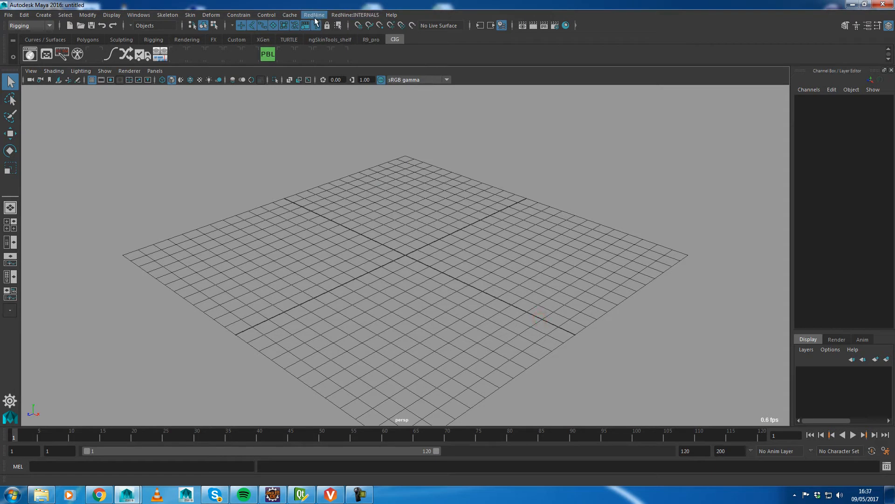
click(314, 15)
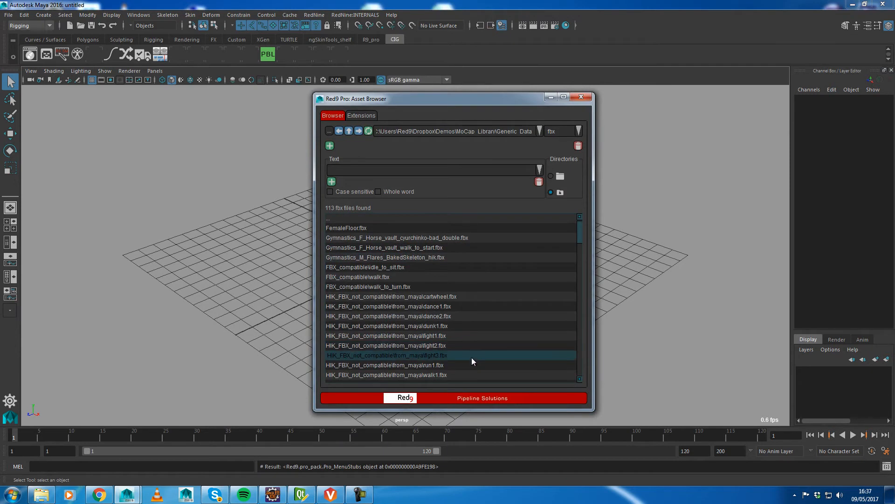
Step: Transfer fight3.fbx to the puppet rig via PRO: TO_BND with baking and curve filtering
right_click(452, 355)
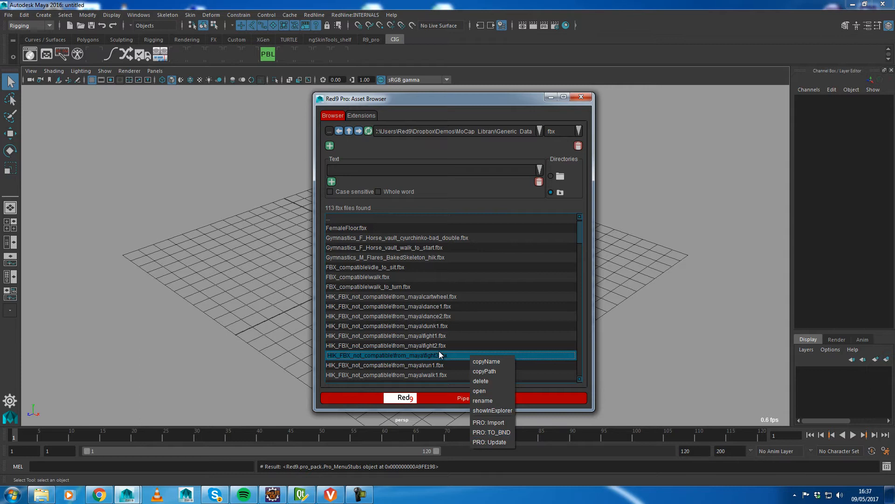
click(491, 432)
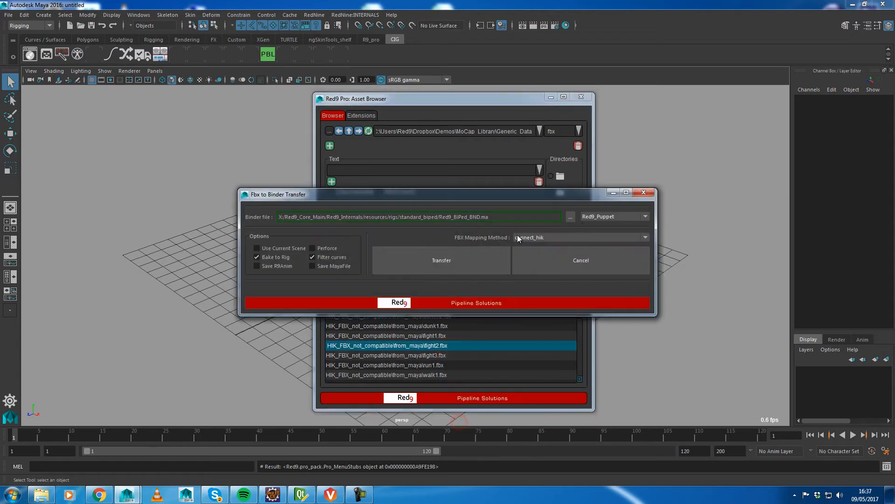
click(441, 260)
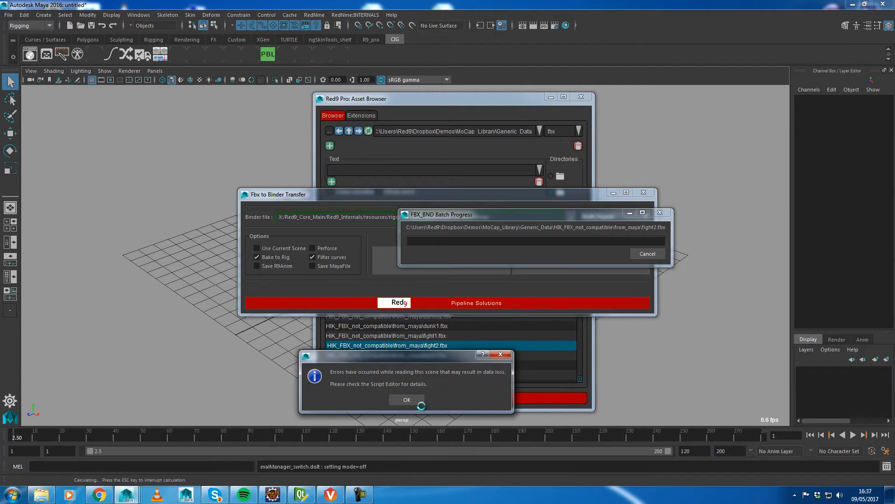
click(407, 399)
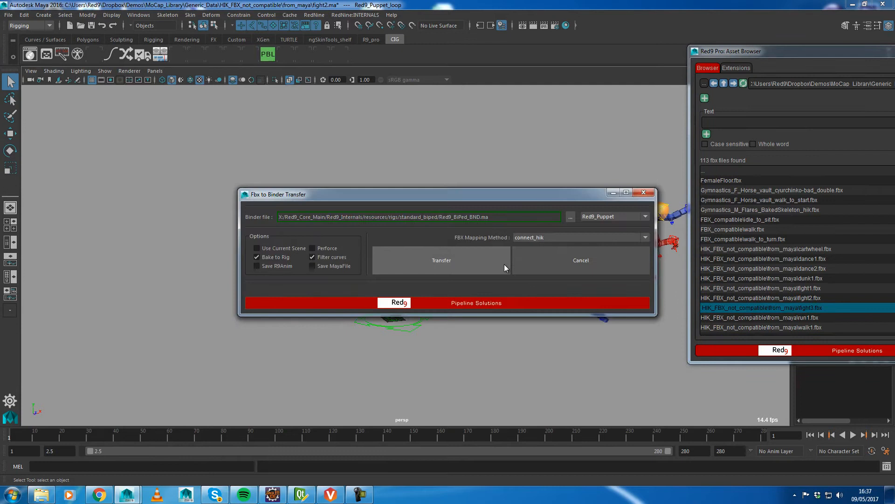
click(441, 260)
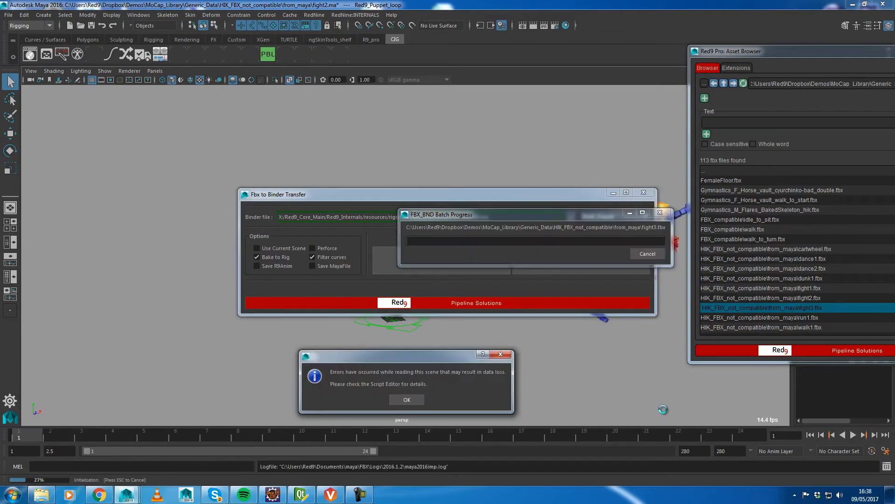
click(406, 399)
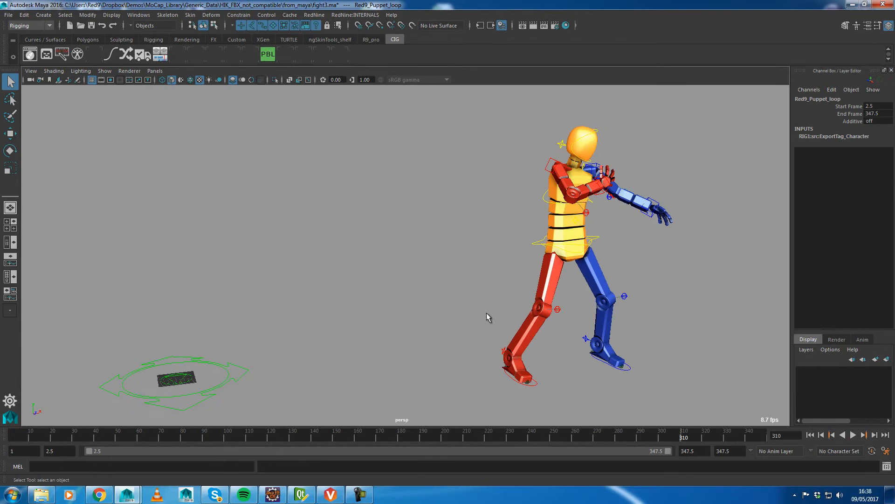
Step: Play and stop the fight animation, then select the puppet's COG controller
click(854, 434)
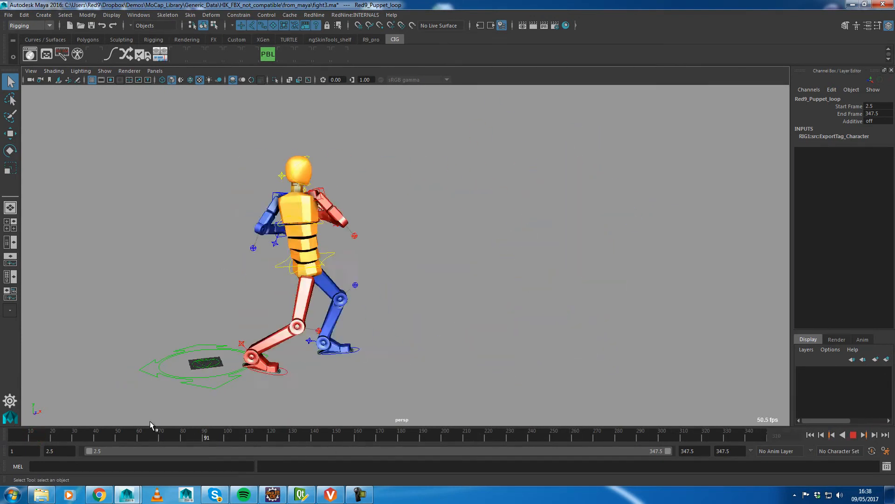
click(853, 434)
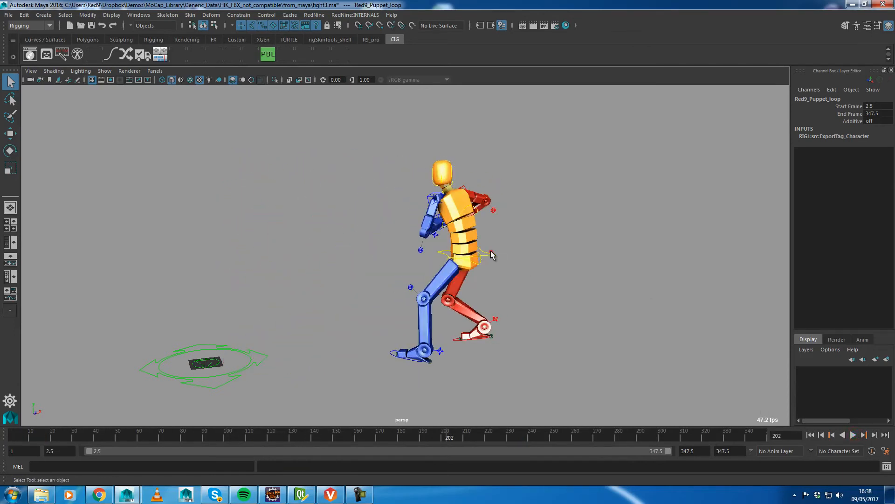
click(139, 15)
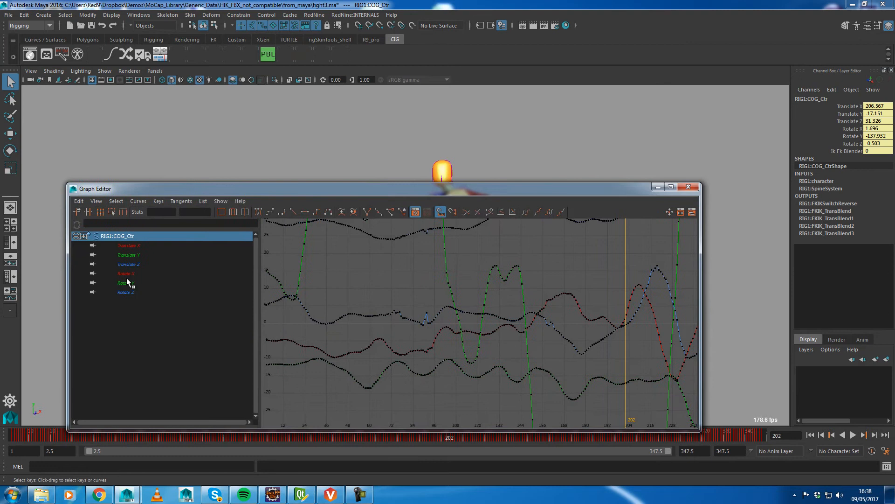
Step: Isolate the COG control's Rotate Z curve and bring up the Curves operations
click(126, 291)
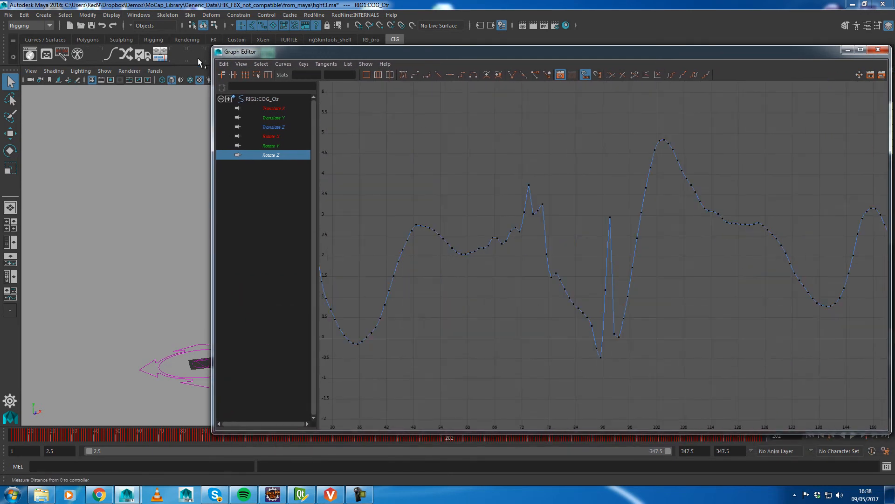
click(283, 63)
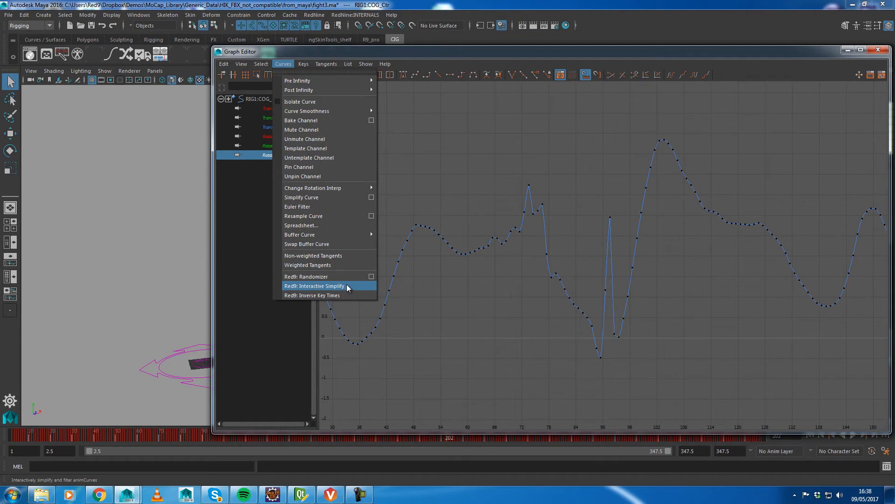
Step: Run interactiveCurveFilter on the Rotate Z keys, raising time and value tolerances
click(313, 285)
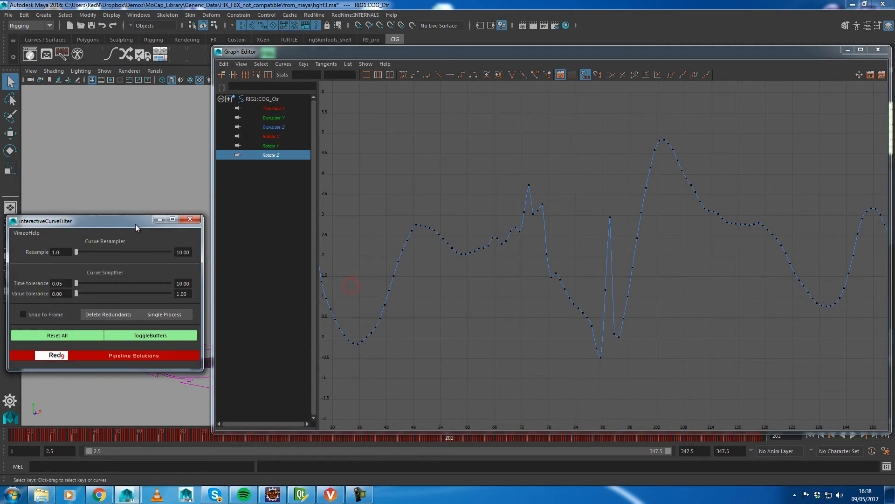
drag(135, 221, 113, 272)
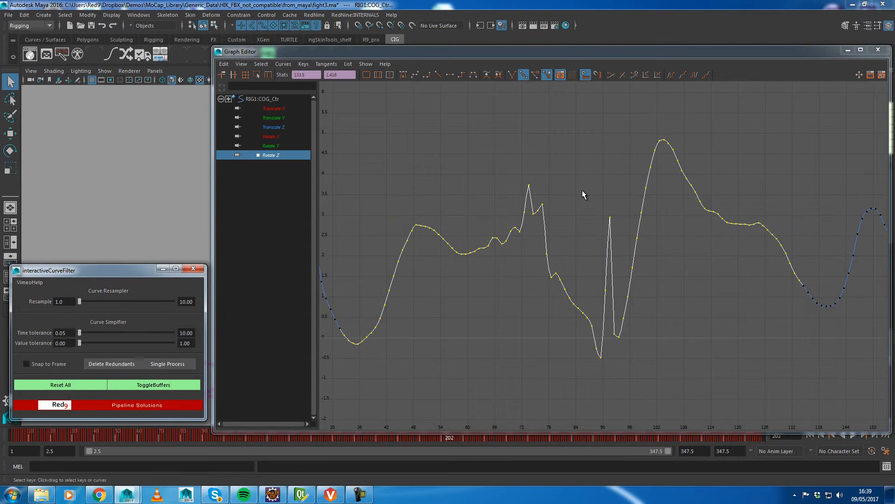
drag(78, 332, 82, 332)
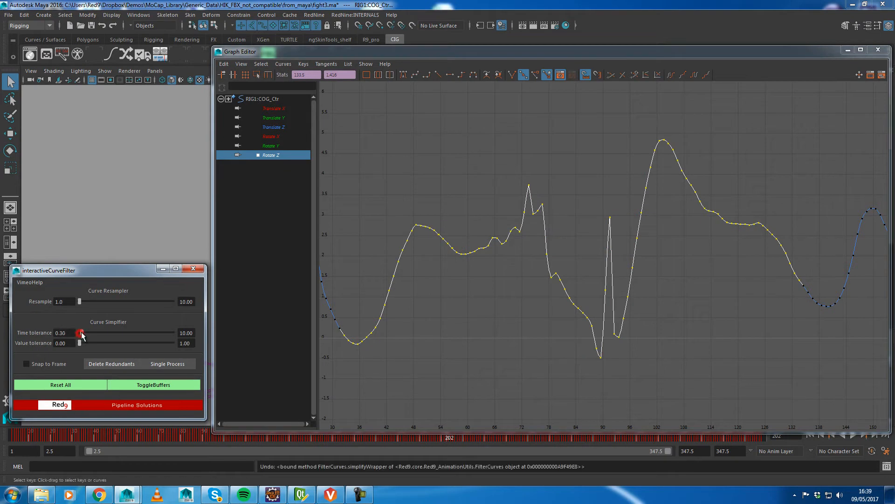
drag(81, 333, 120, 332)
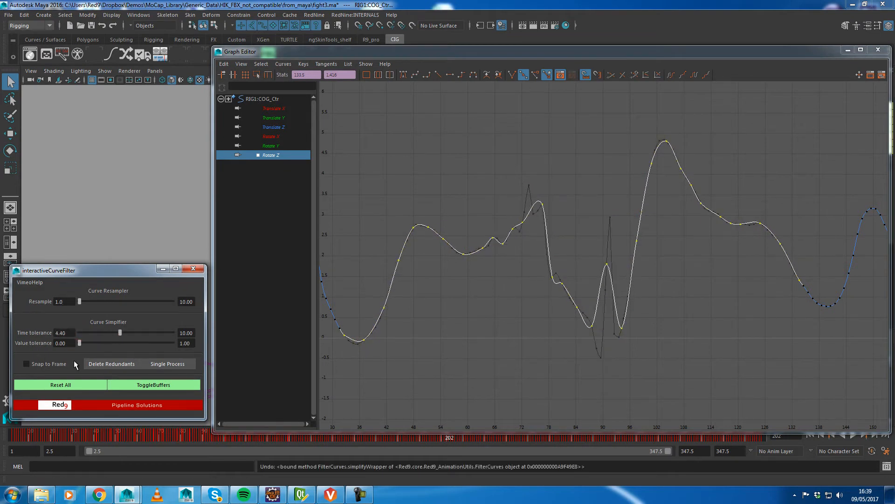
drag(78, 343, 104, 342)
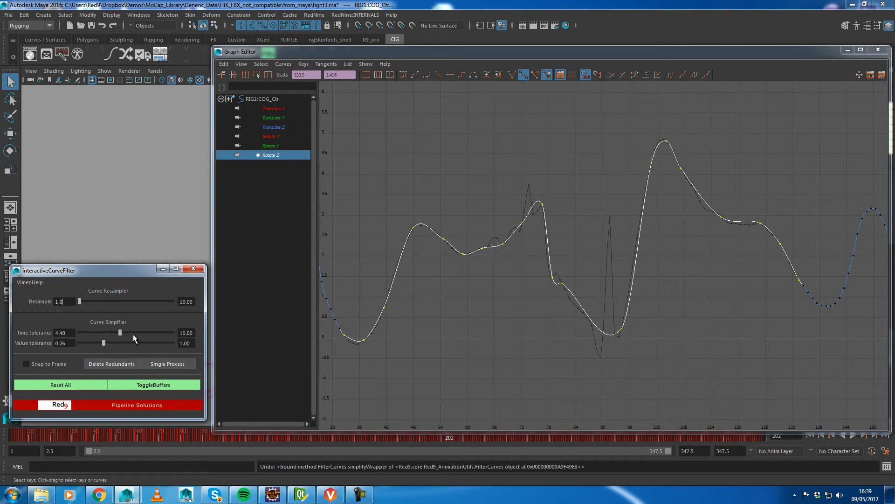
drag(119, 332, 140, 333)
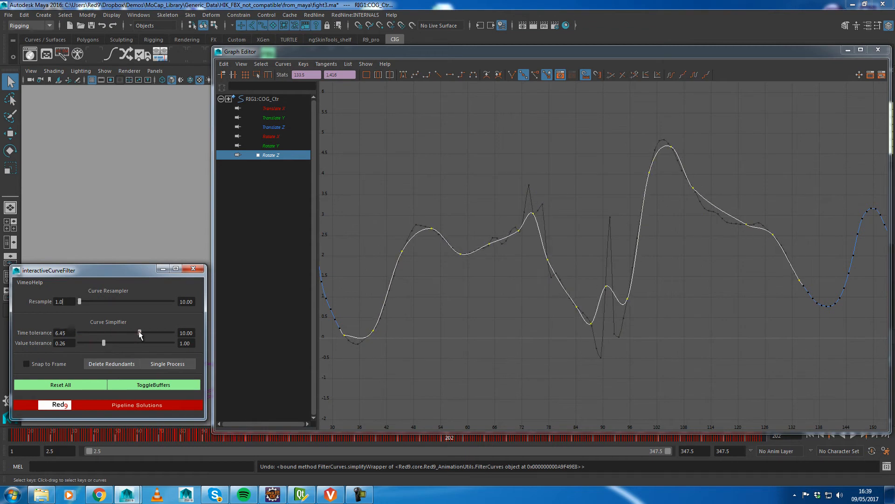
drag(140, 333, 136, 333)
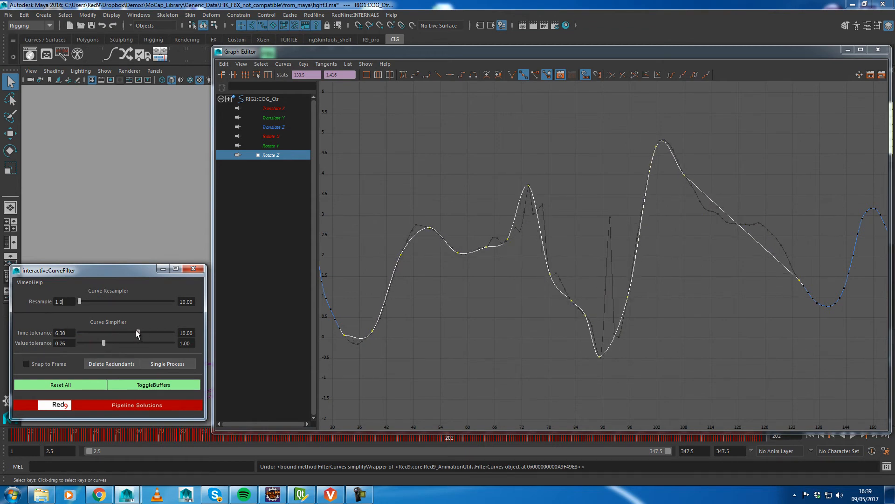
Step: Fine-tune the time tolerance around 5–6 to simplify the Rotate Z curve further
drag(137, 333, 134, 333)
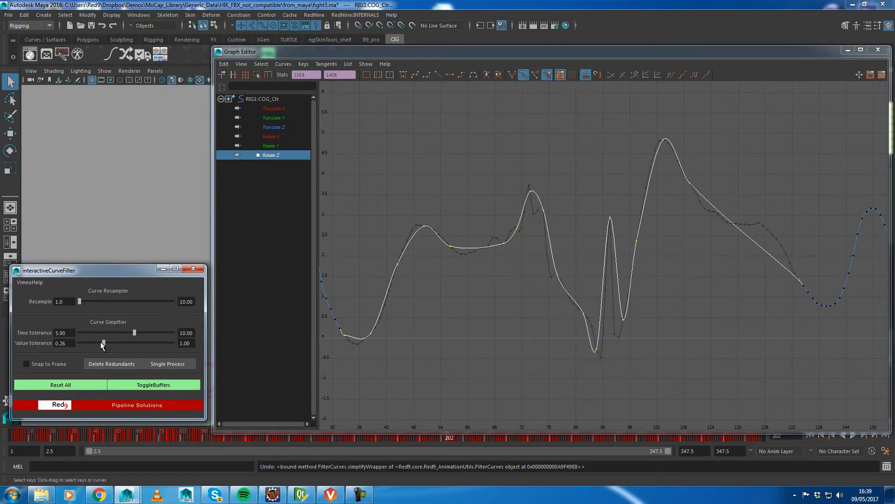
drag(103, 343, 105, 342)
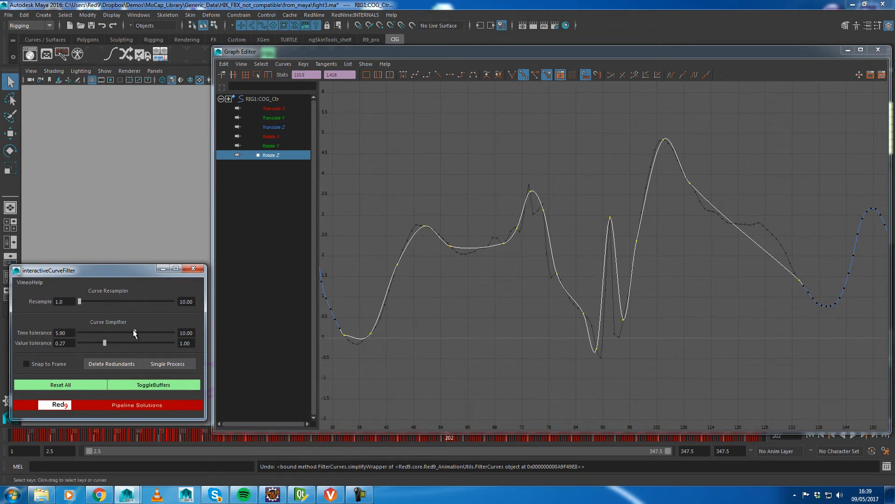
drag(134, 332, 125, 333)
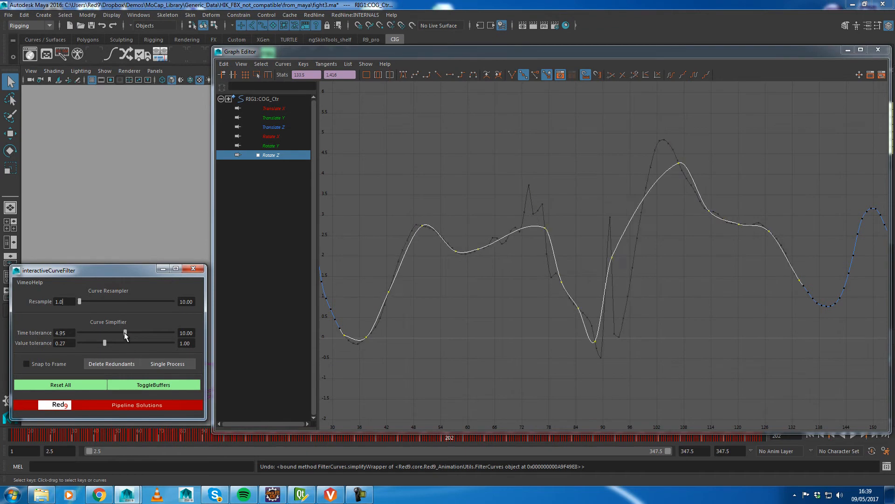
drag(125, 332, 131, 332)
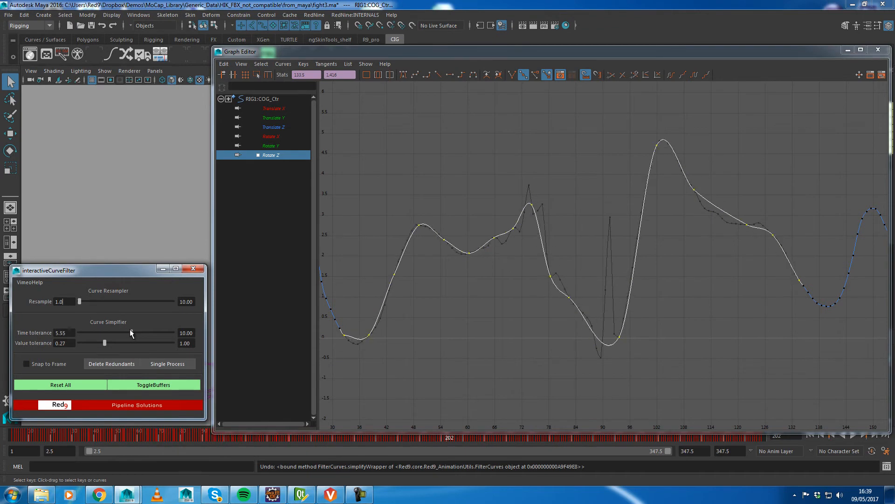
drag(130, 332, 113, 332)
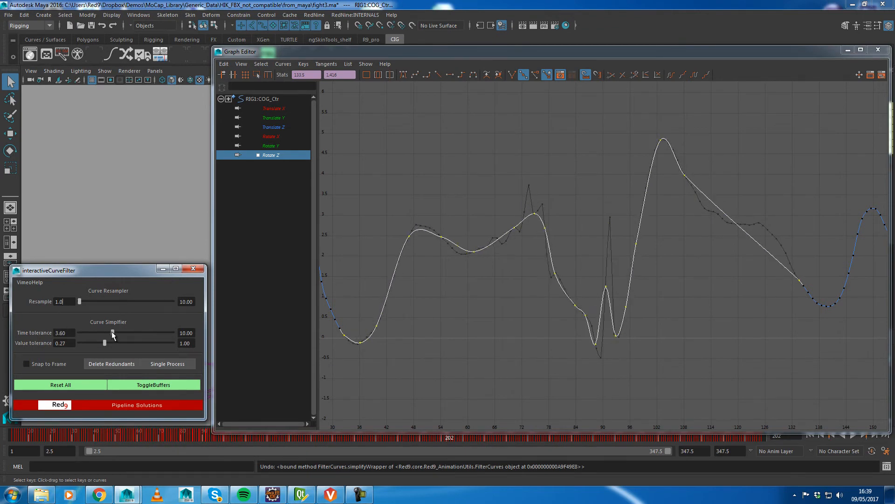
drag(113, 333, 115, 333)
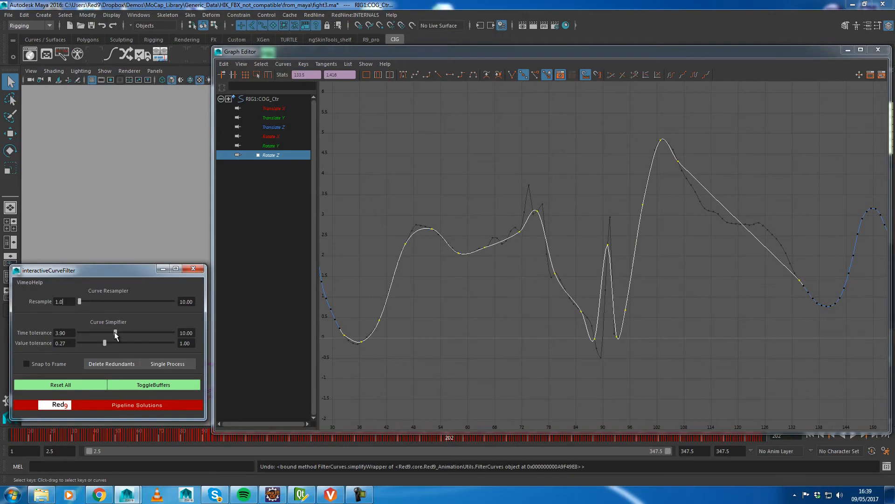
drag(114, 332, 117, 332)
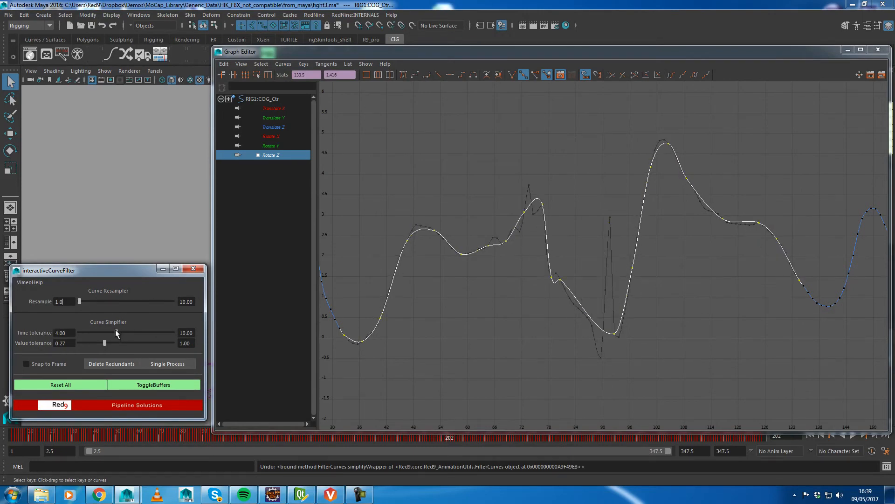
drag(115, 332, 118, 332)
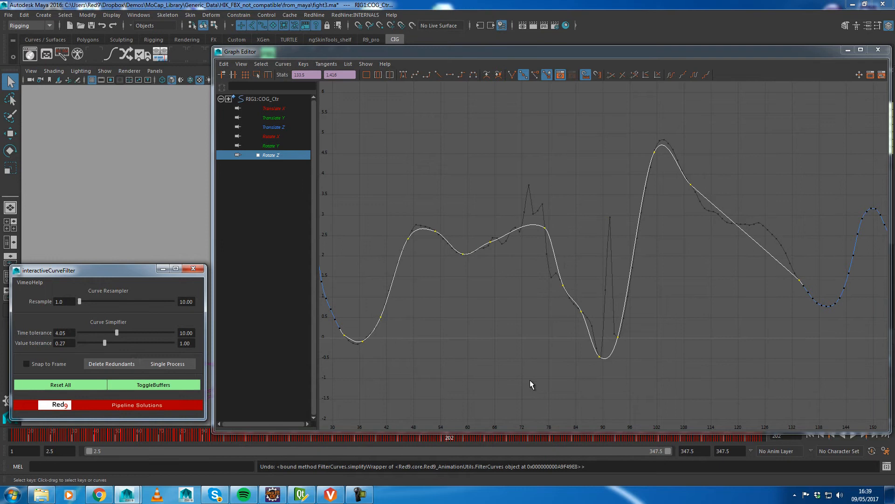
mouse_move(196, 383)
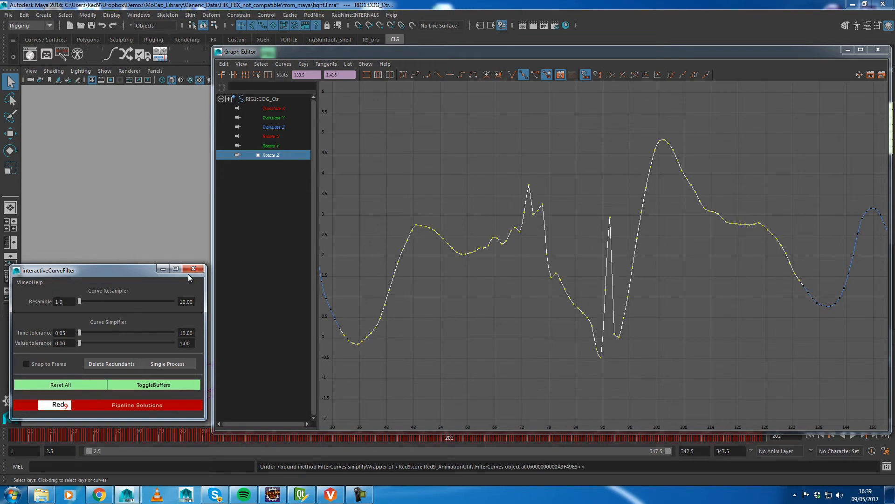
Step: Open the Butterworth Curve Filter top-left, close interactiveCurveFilter, and set range 28–106
click(316, 15)
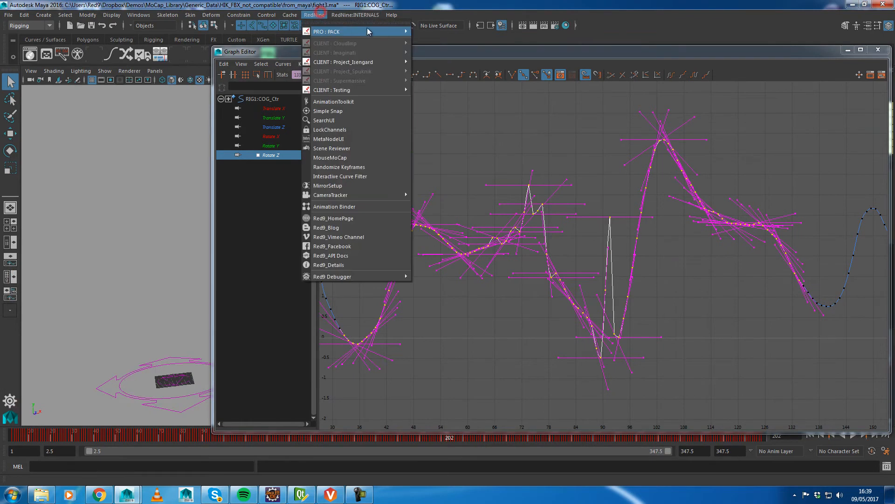
click(340, 176)
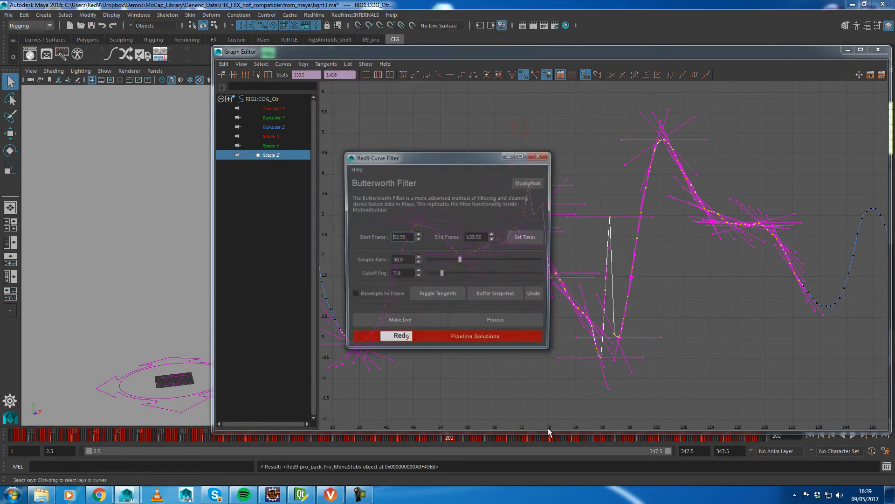
drag(375, 157, 38, 76)
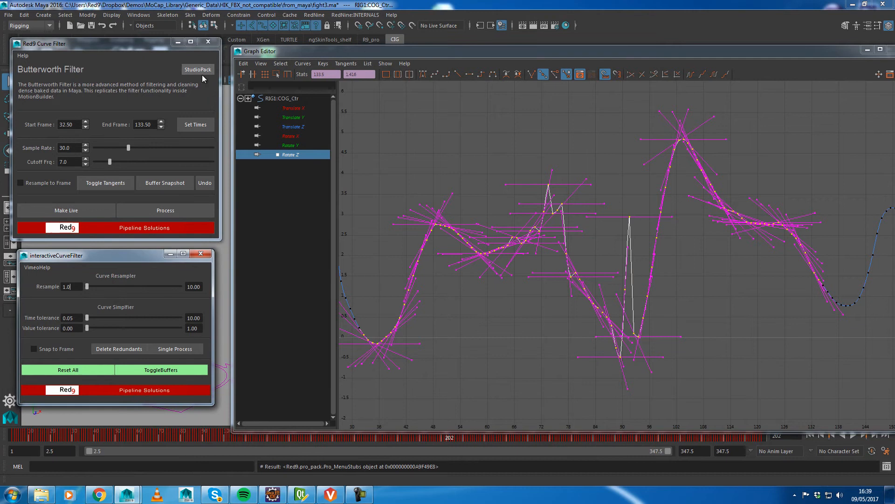
click(200, 254)
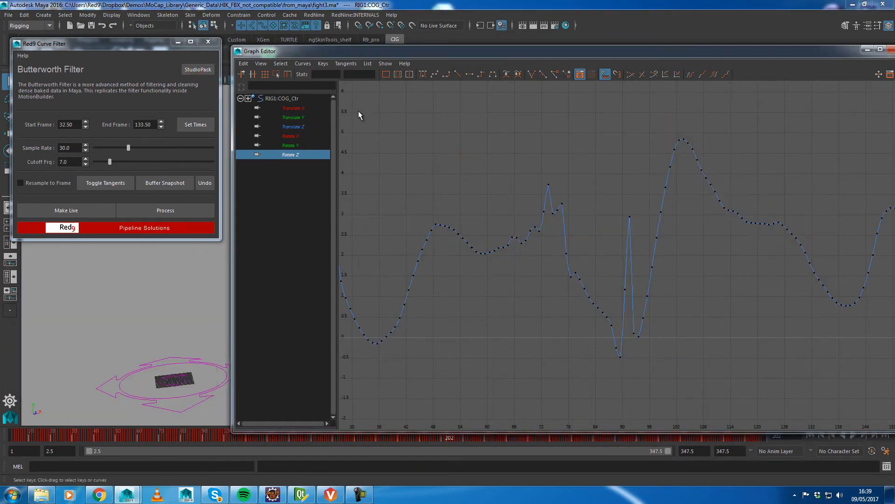
mouse_move(150, 149)
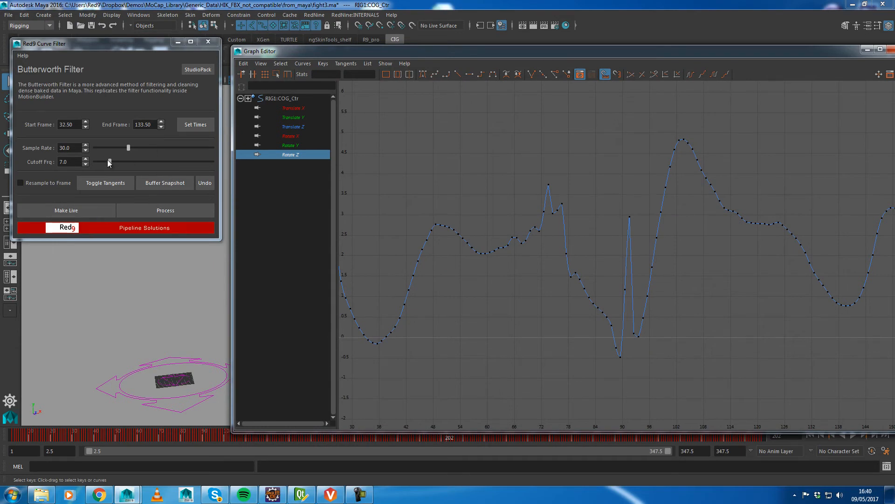
mouse_move(208, 147)
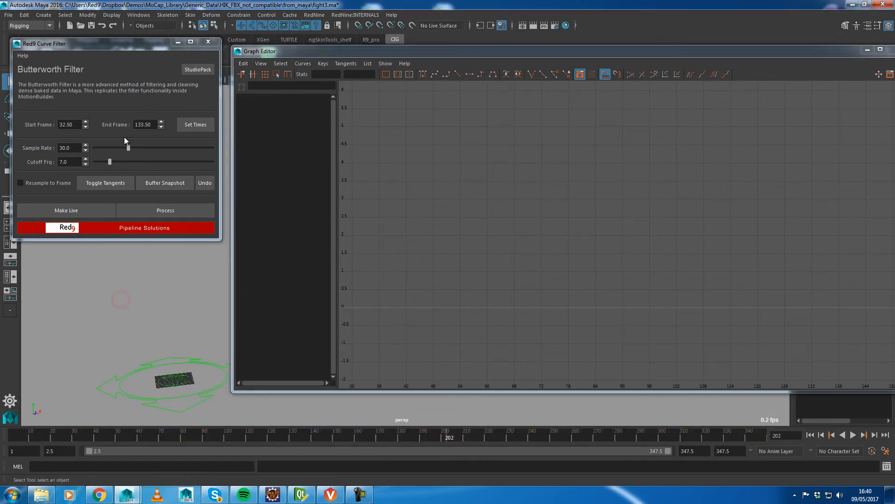
click(194, 124)
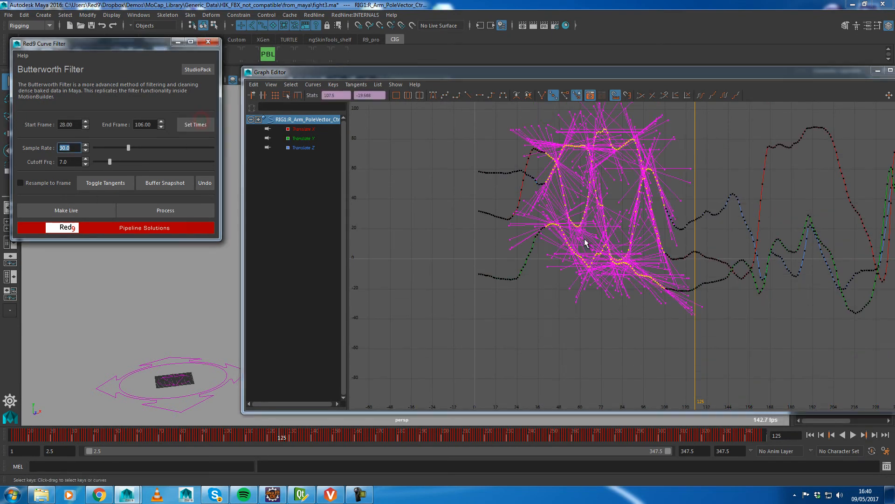
Step: Set the filter range to 40.50–107.50 from the pole vector keys, then unlock it
click(195, 125)
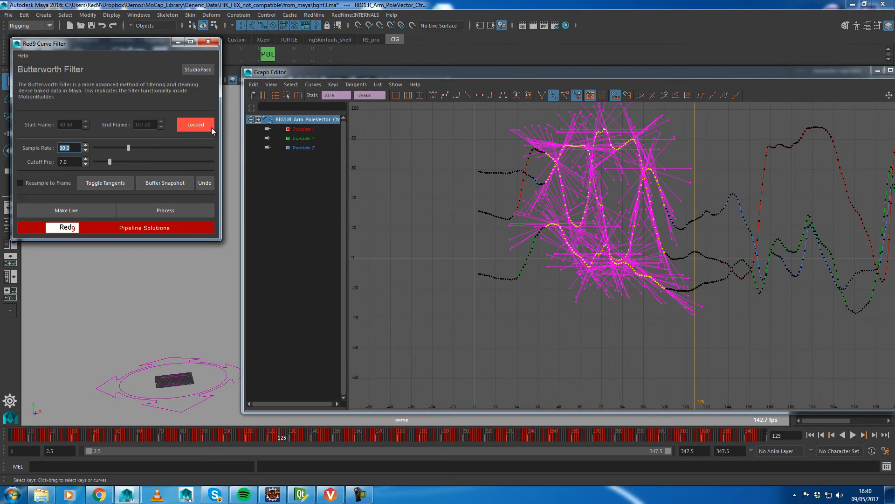
mouse_move(213, 130)
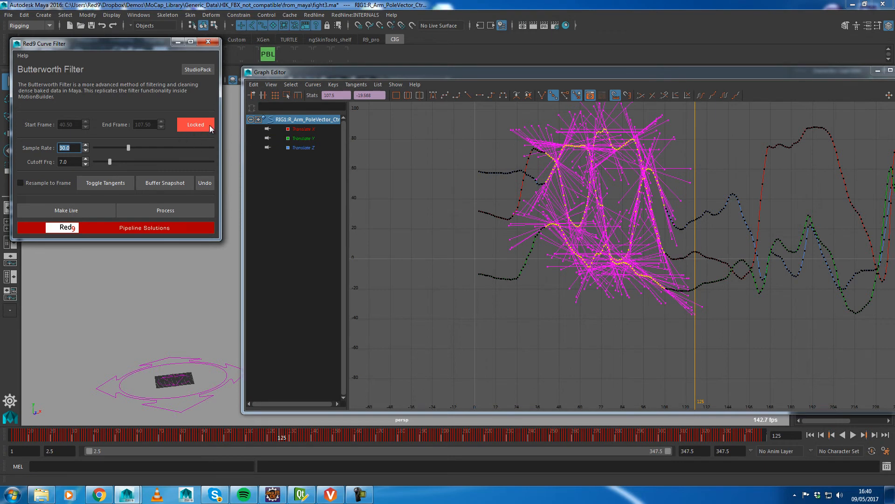
click(195, 124)
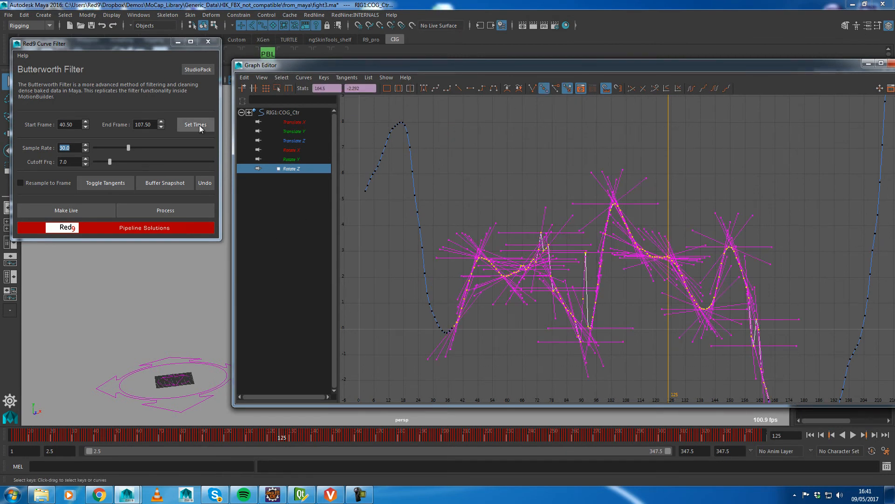
Step: Lock the range to COG Rotate Z keys 38.50–164.50, deselect keys, and buffer a snapshot
click(196, 124)
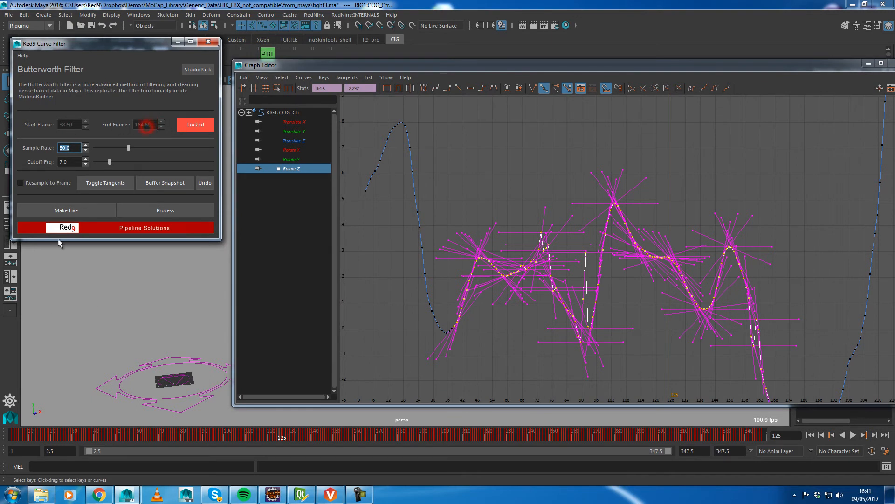
click(105, 183)
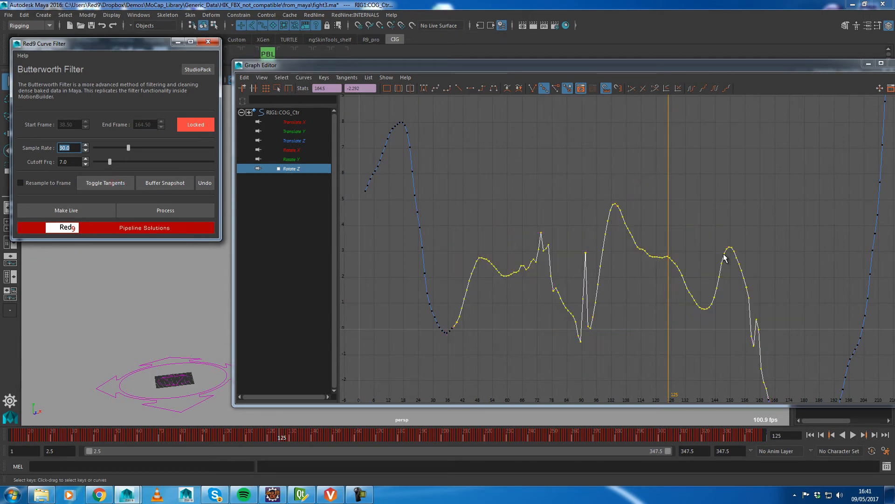
click(164, 182)
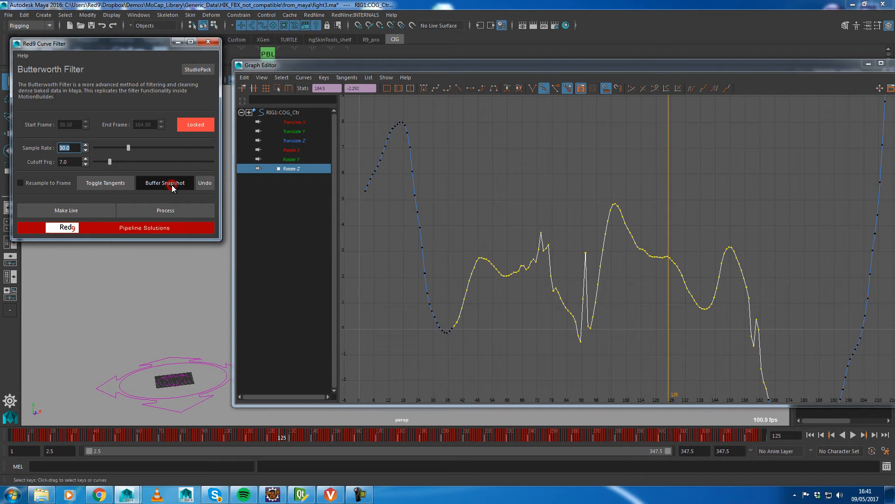
click(164, 183)
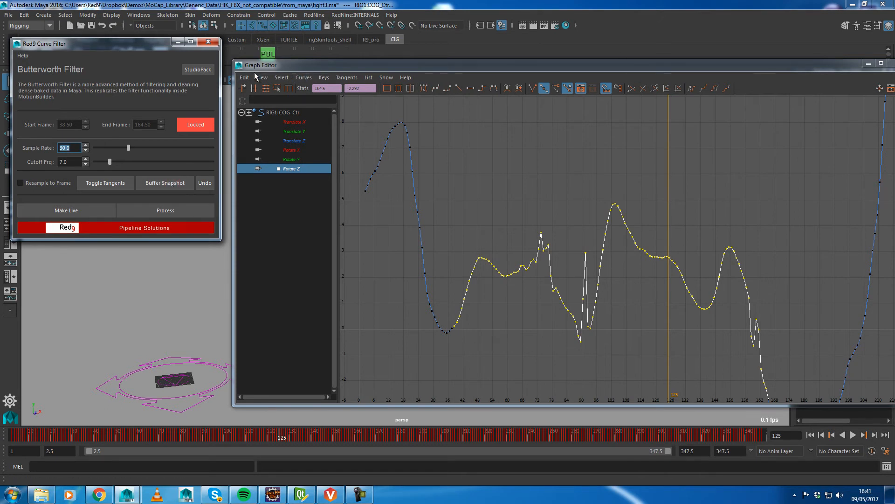
click(261, 77)
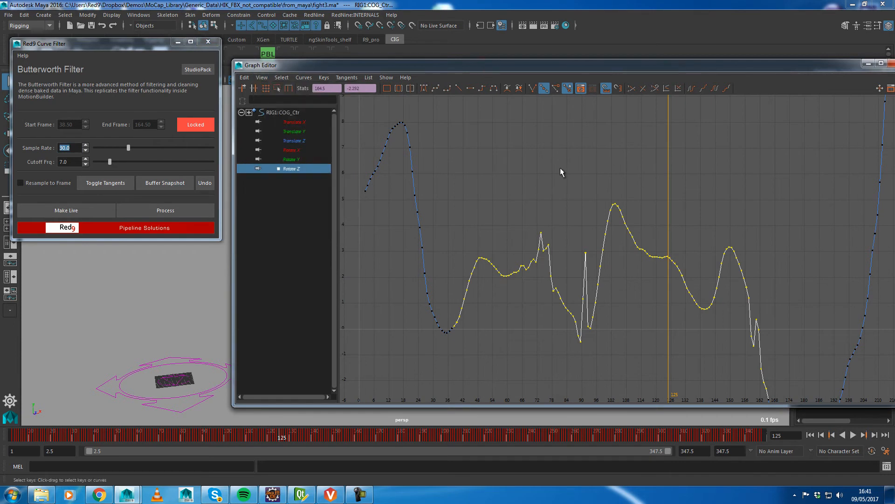
mouse_move(467, 295)
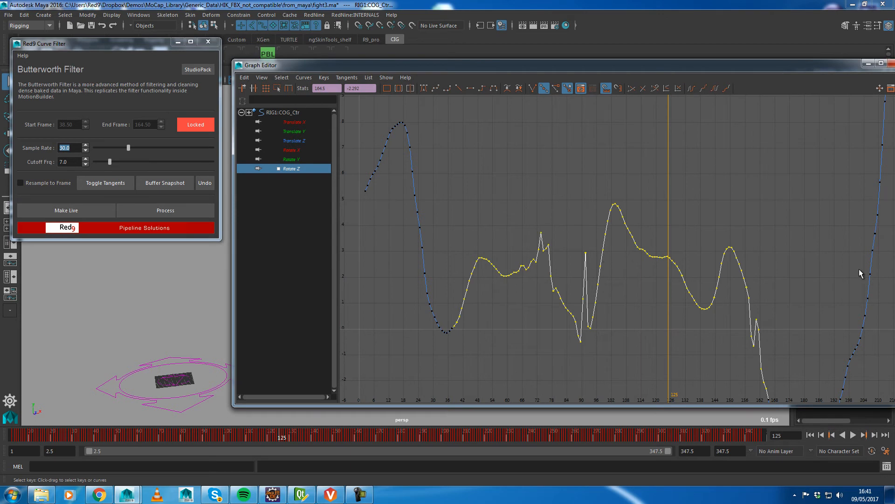
mouse_move(435, 339)
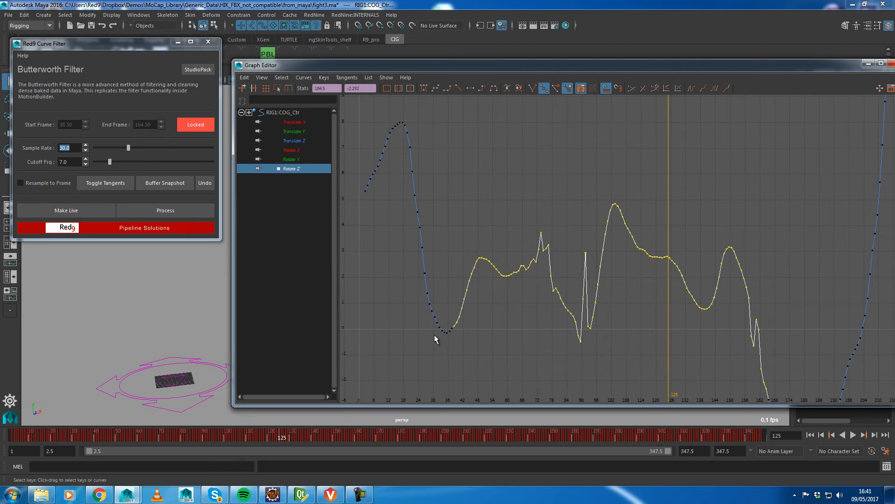
mouse_move(600, 334)
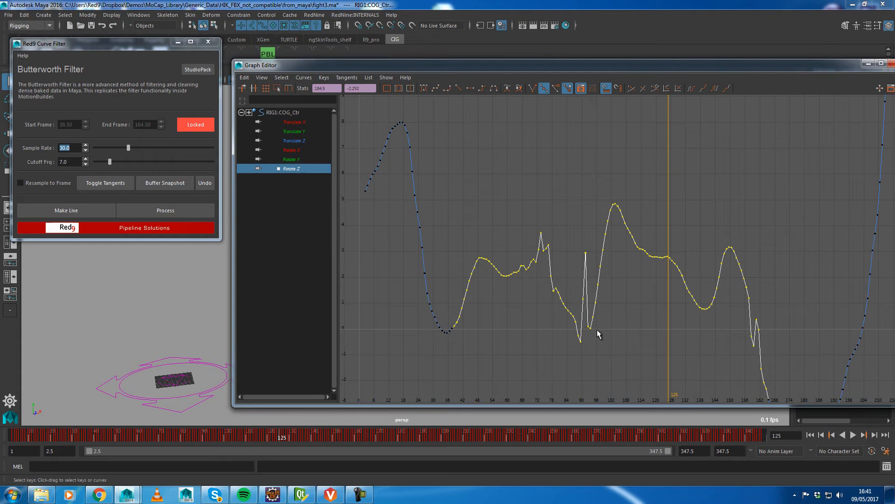
mouse_move(648, 305)
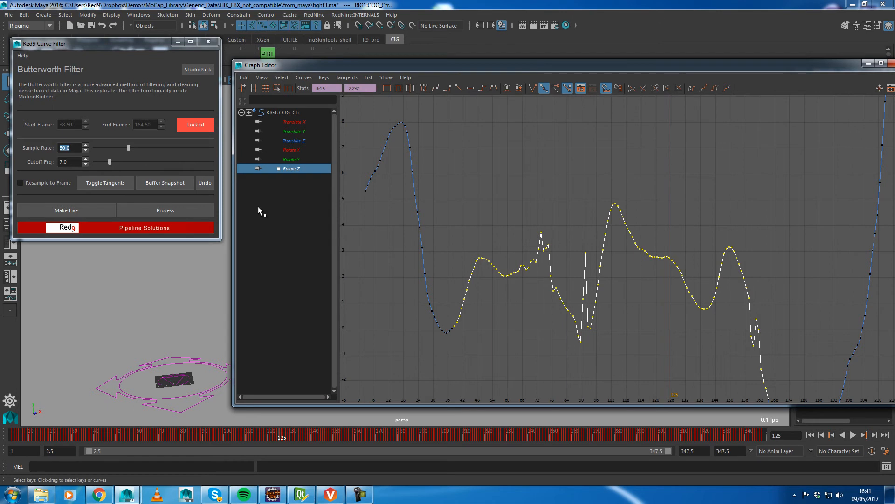
mouse_move(267, 256)
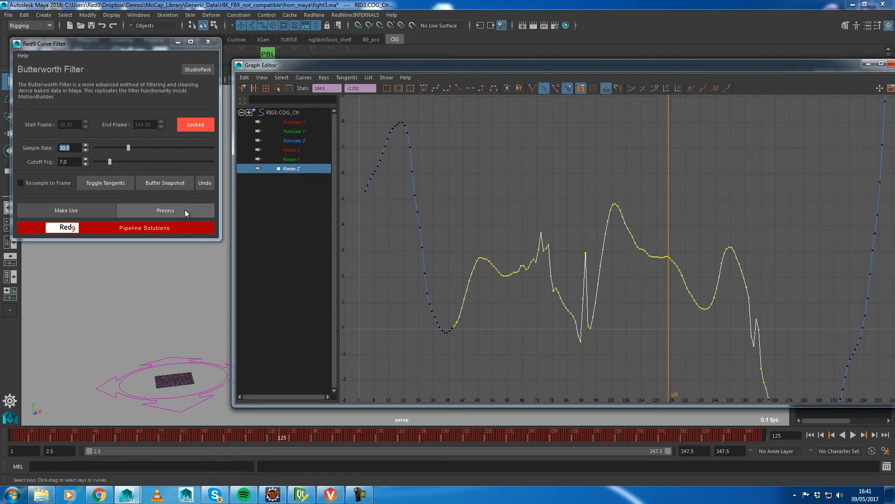
click(165, 210)
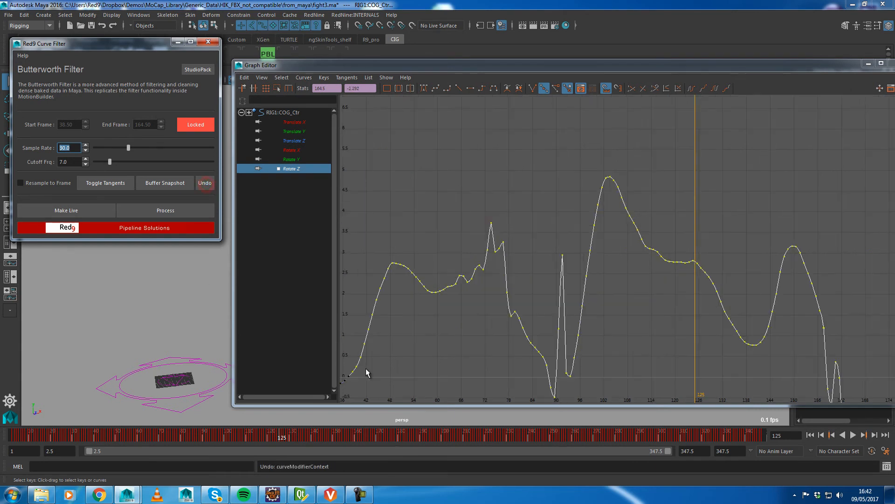
mouse_move(633, 170)
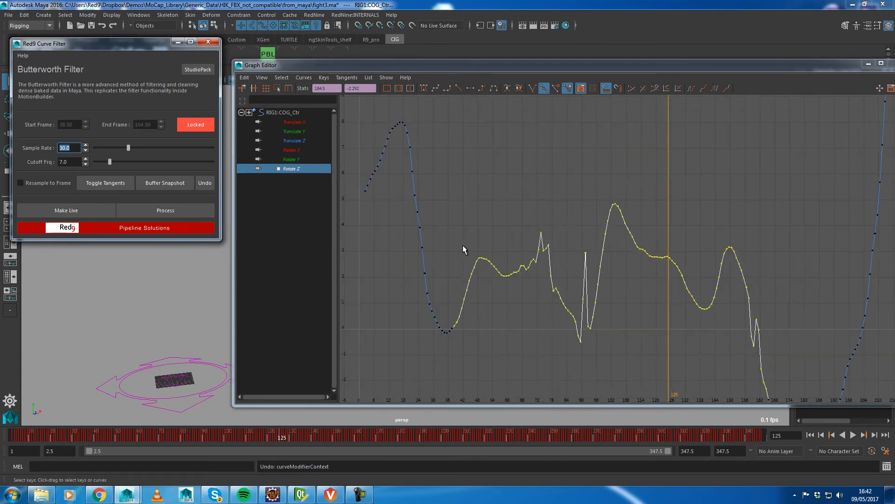
click(194, 124)
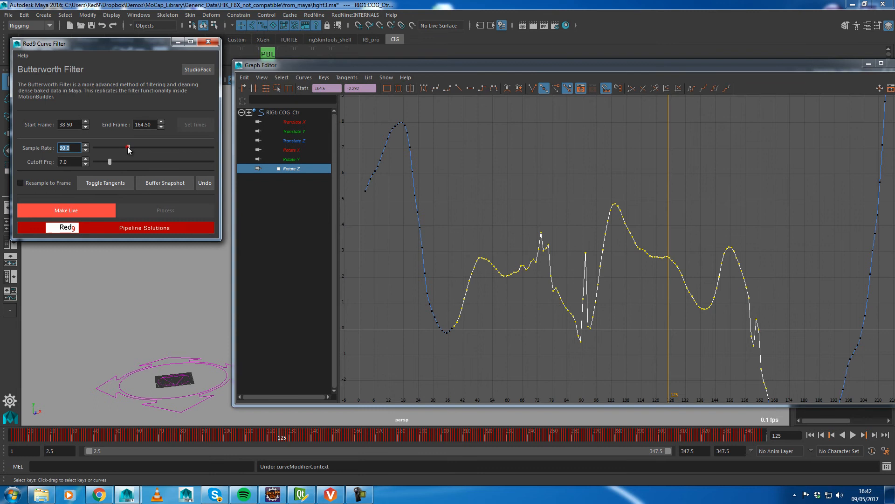
Step: Sweep the Butterworth sample rate between low and maximum, settling at 30
drag(128, 147, 140, 150)
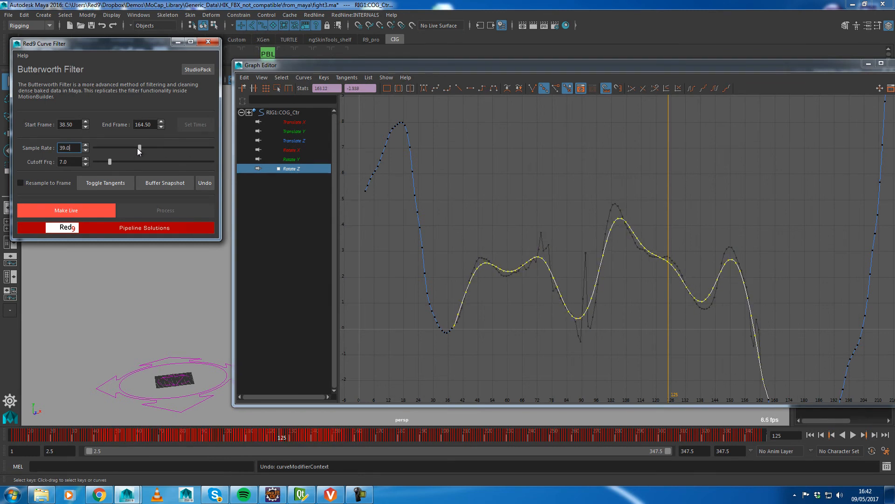
drag(139, 150, 167, 149)
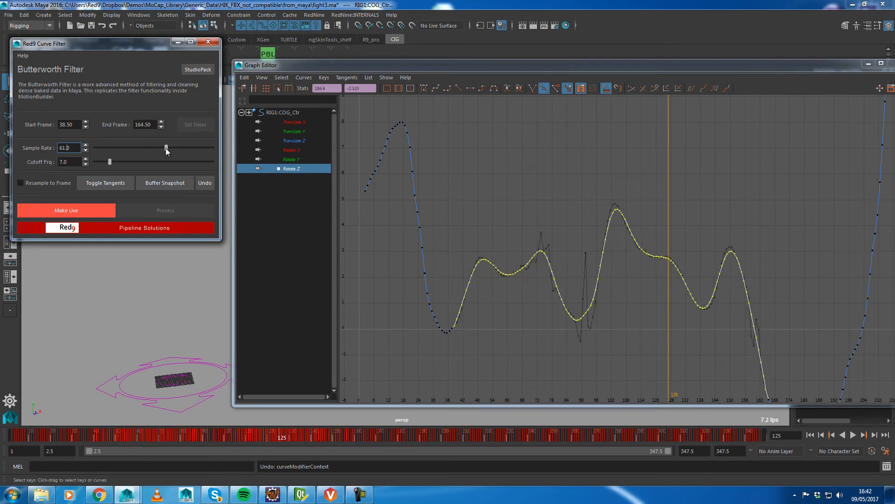
drag(166, 148, 139, 149)
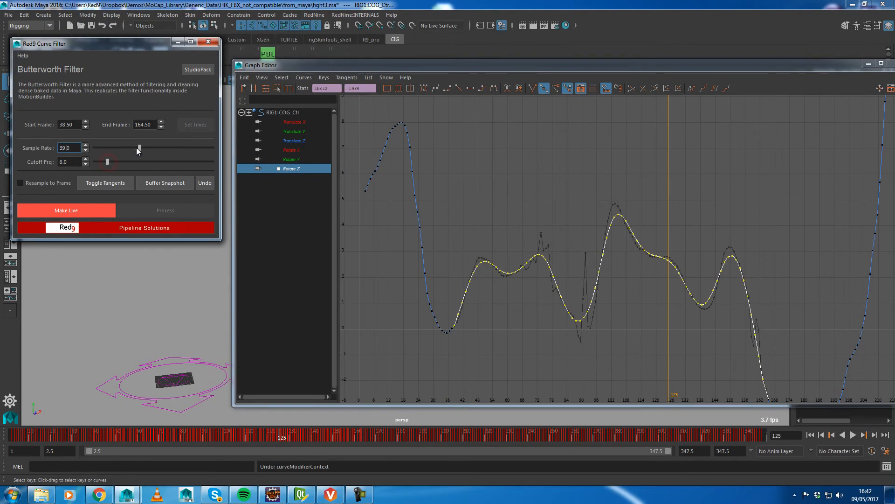
drag(139, 148, 148, 148)
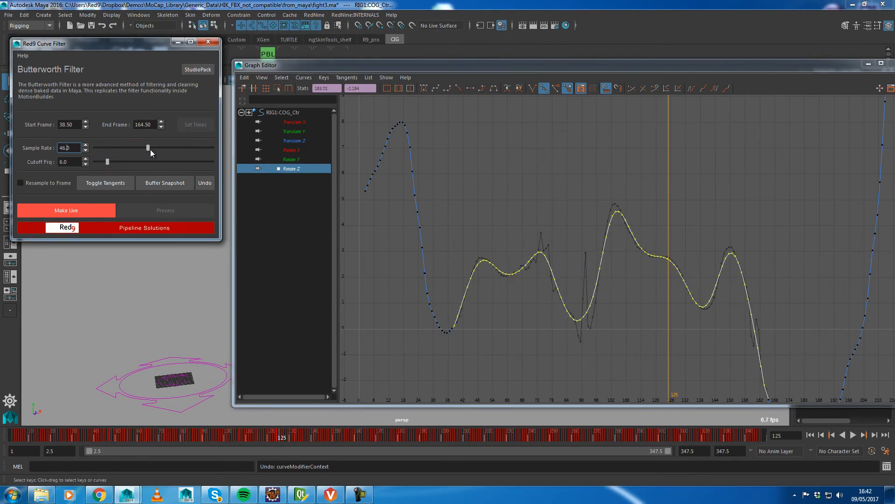
drag(148, 148, 149, 148)
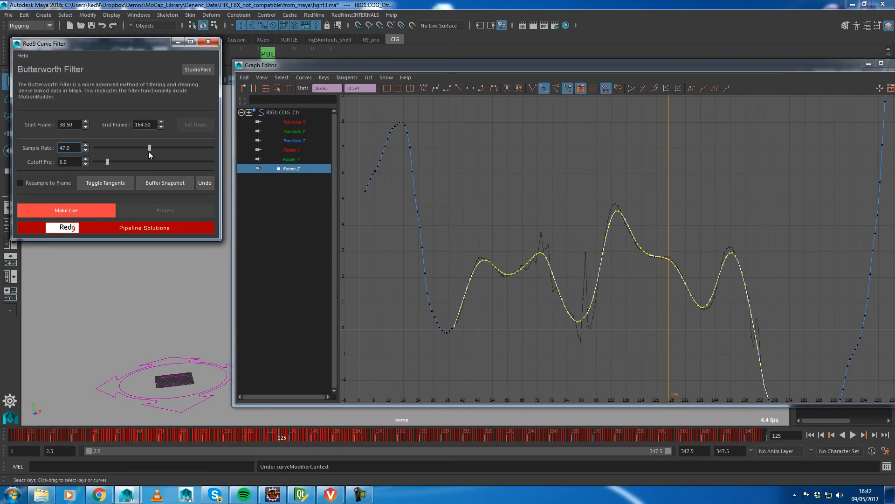
drag(149, 148, 151, 148)
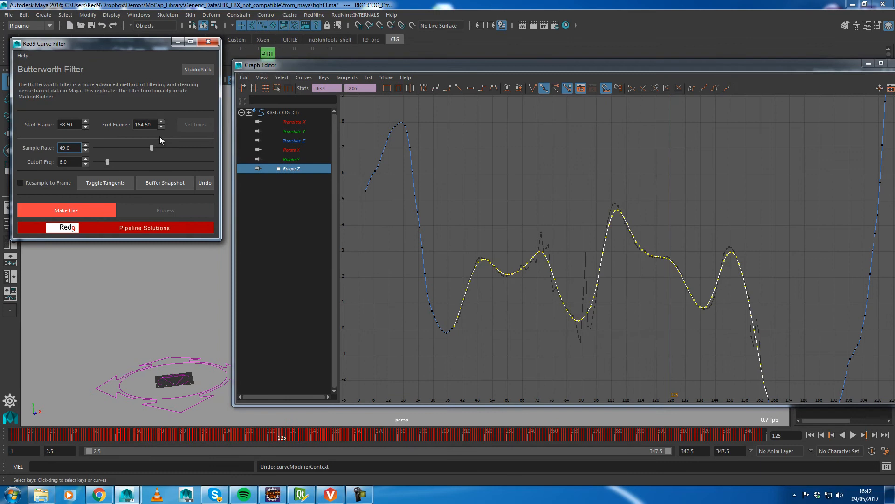
drag(151, 147, 144, 148)
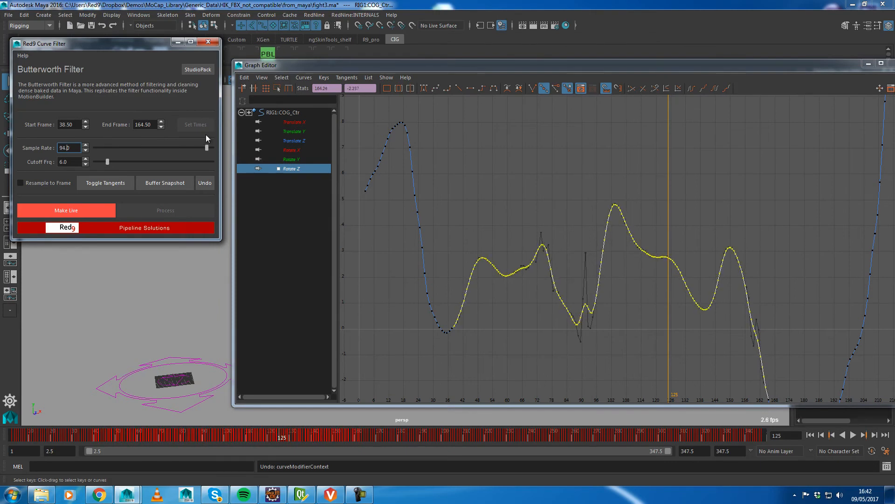
drag(206, 148, 145, 147)
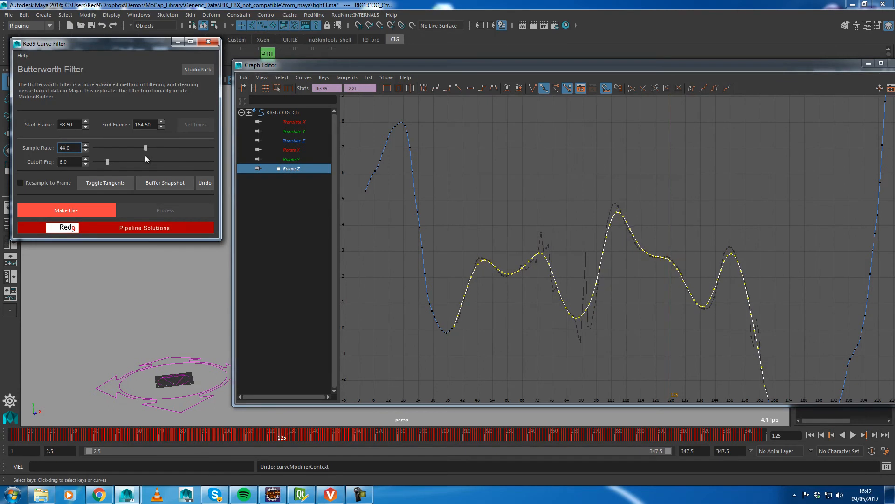
drag(146, 147, 209, 147)
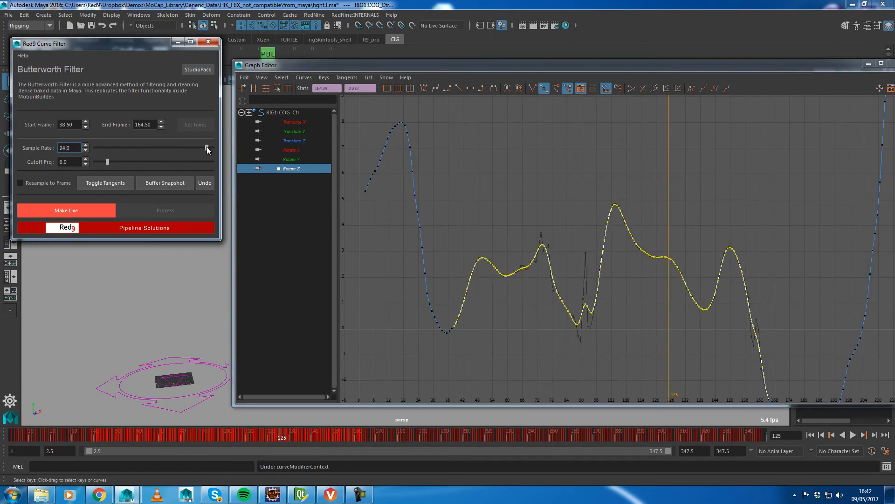
drag(207, 148, 167, 148)
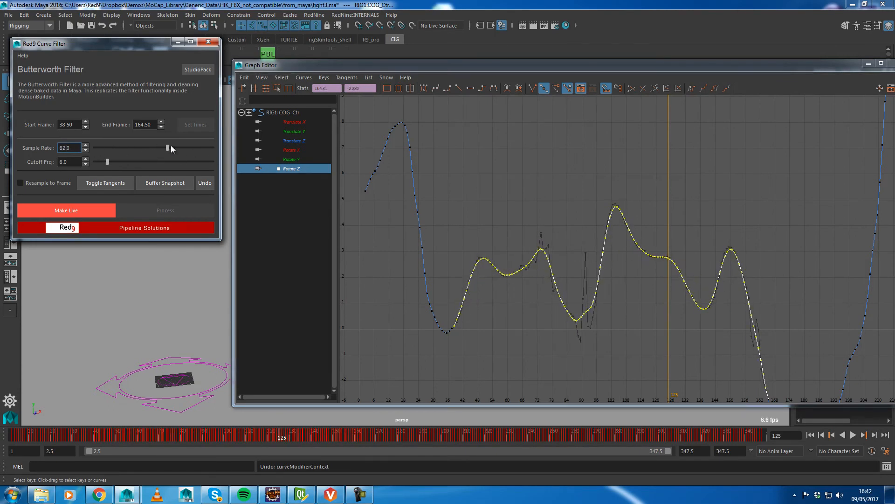
drag(168, 148, 129, 148)
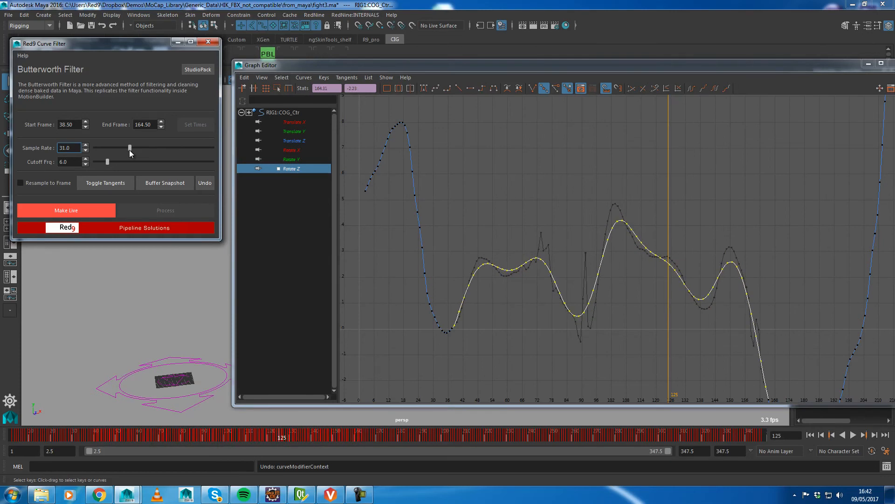
drag(130, 148, 139, 147)
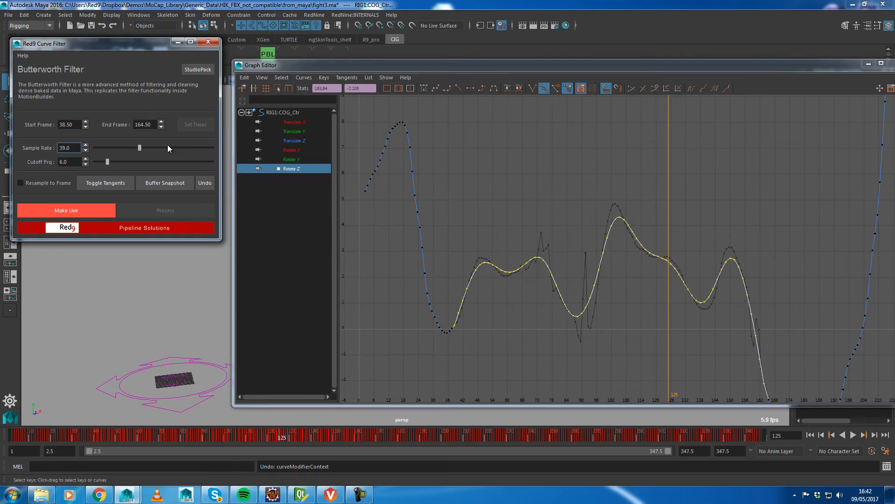
drag(140, 147, 213, 147)
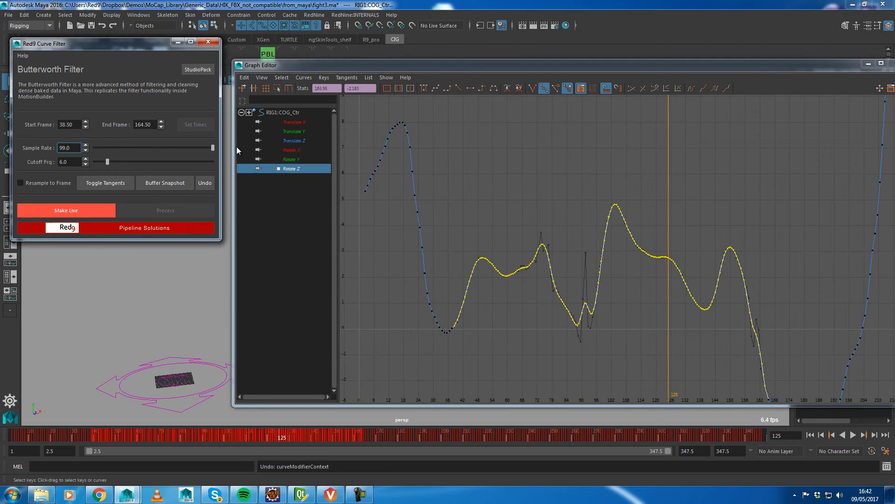
drag(212, 148, 157, 148)
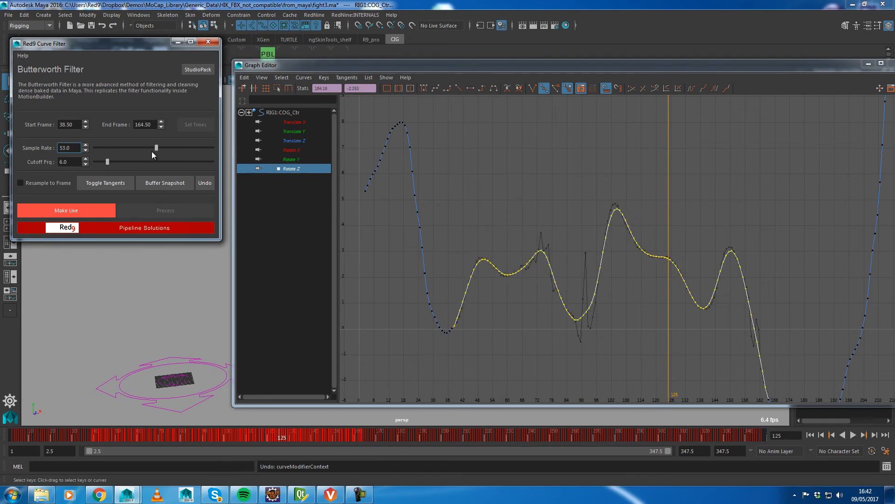
drag(156, 147, 153, 148)
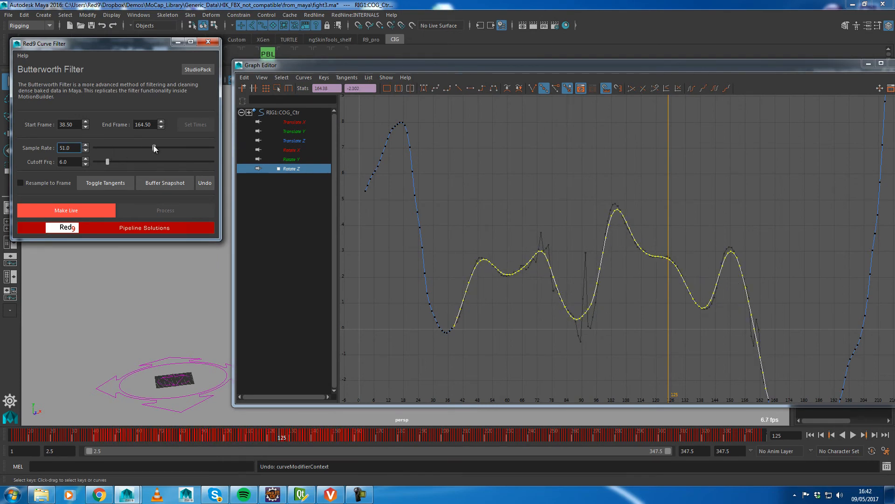
drag(153, 149, 135, 150)
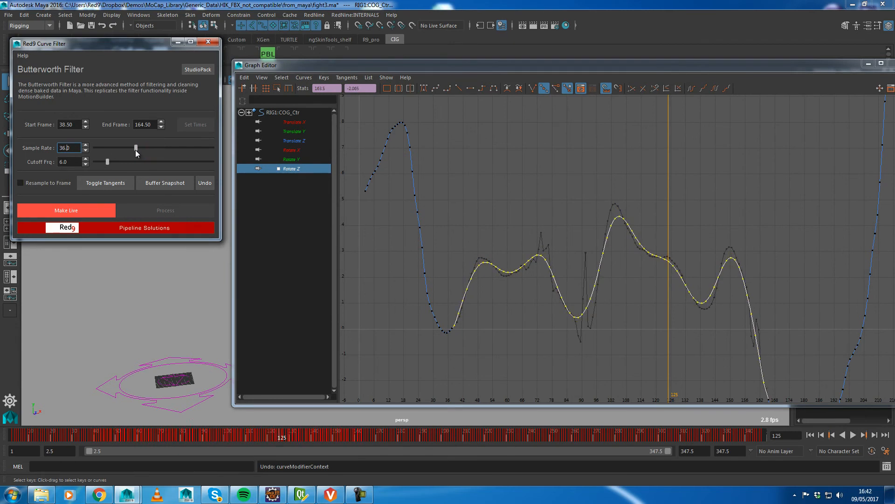
drag(136, 148, 129, 148)
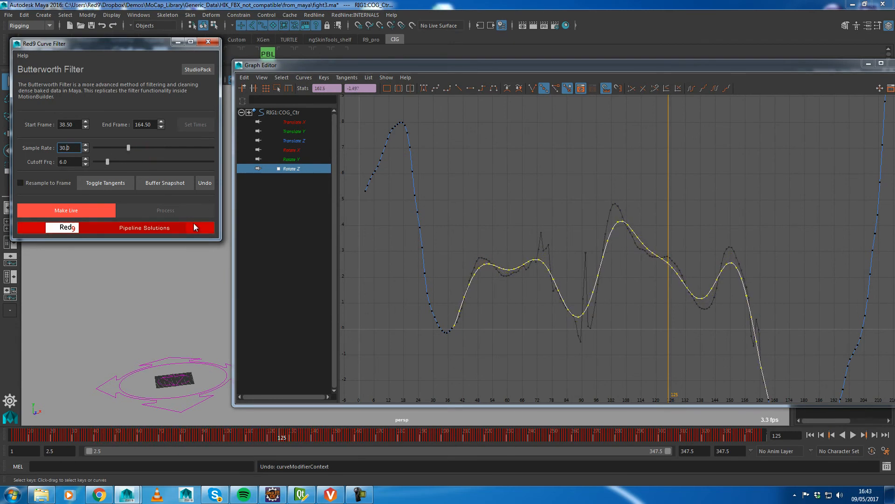
Step: Bring the cutoff frequency to 3 and drop the sample rate to 24
drag(107, 162, 118, 161)
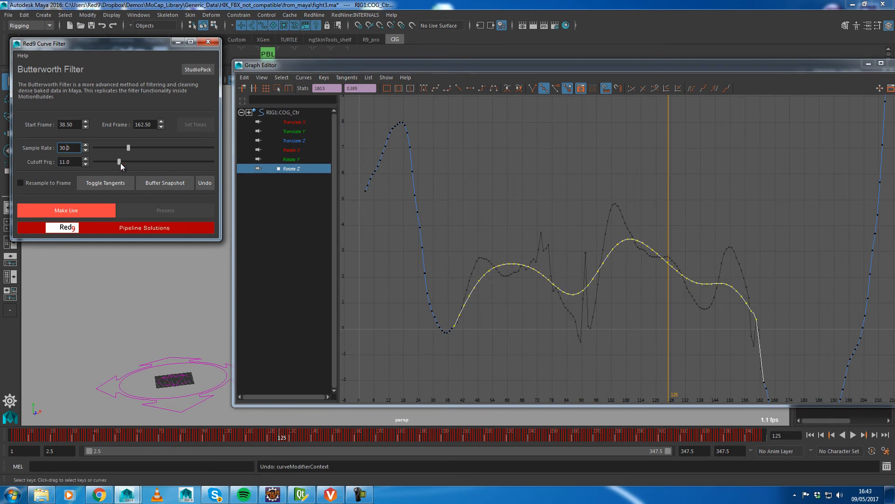
drag(118, 162, 134, 162)
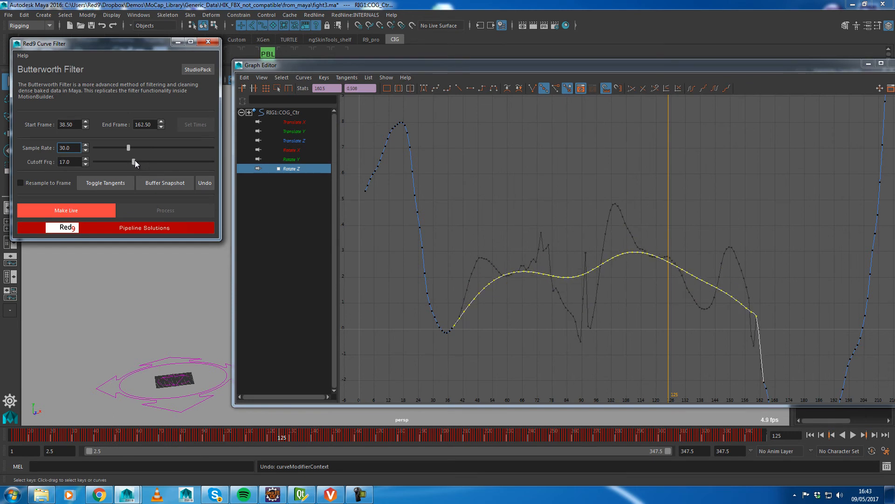
drag(134, 163, 102, 163)
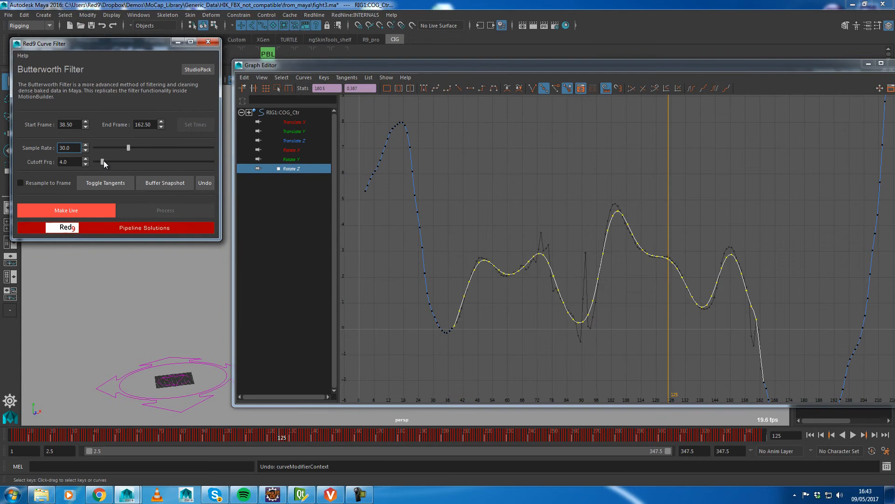
drag(105, 166, 98, 165)
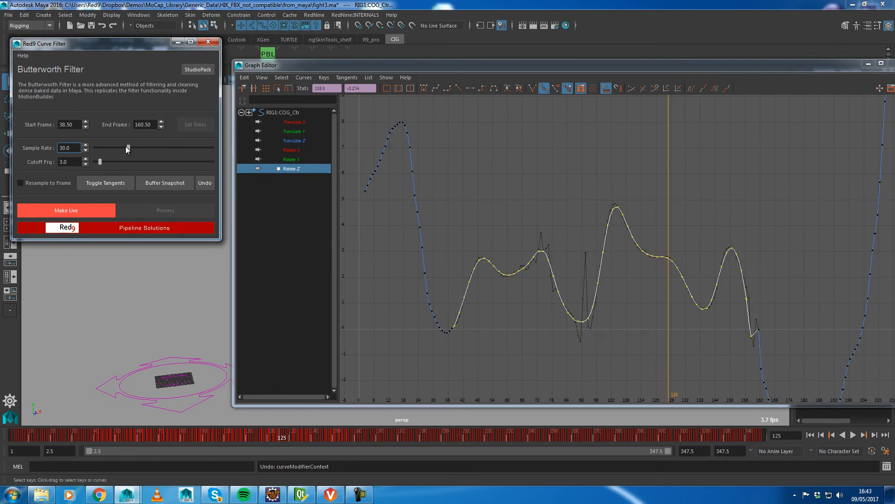
drag(128, 147, 120, 148)
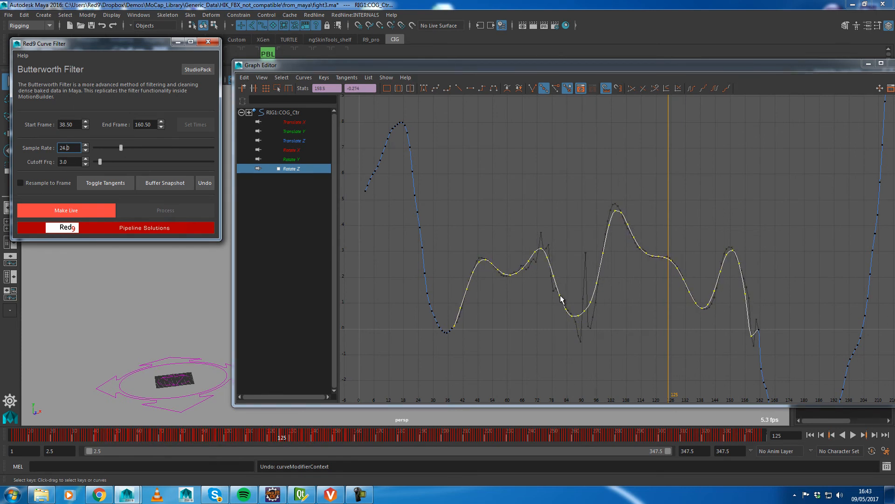
mouse_move(767, 332)
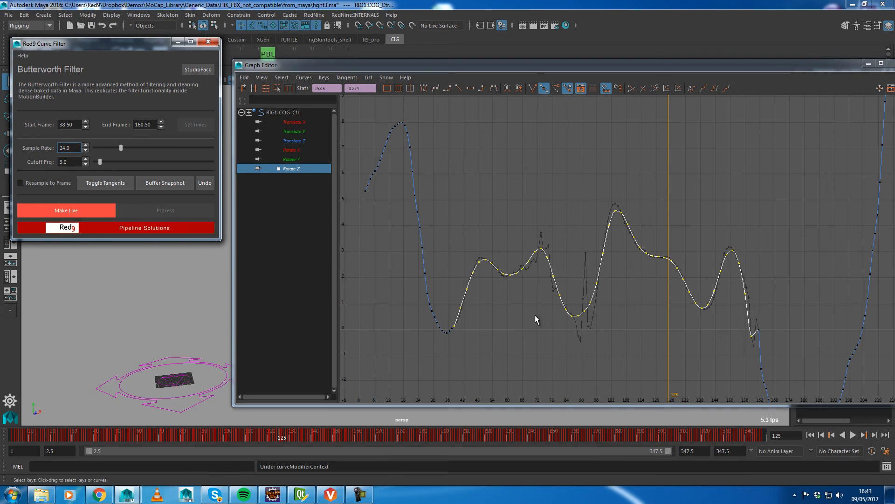
mouse_move(473, 311)
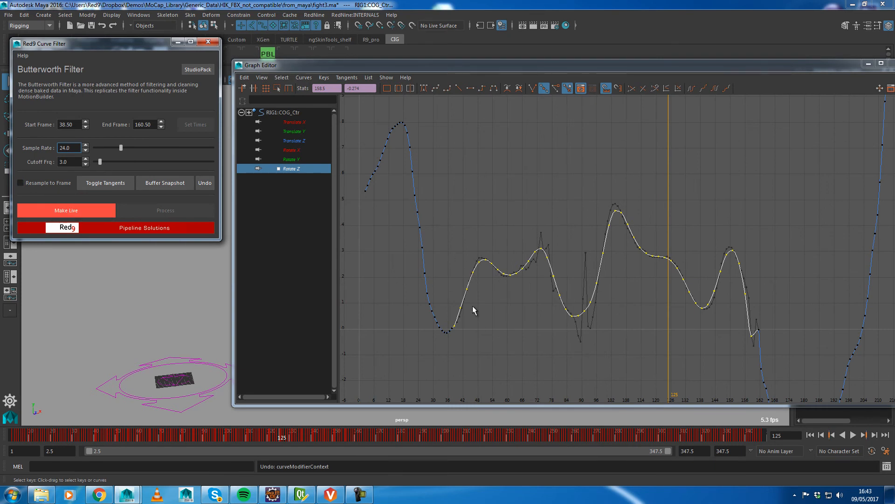
mouse_move(588, 252)
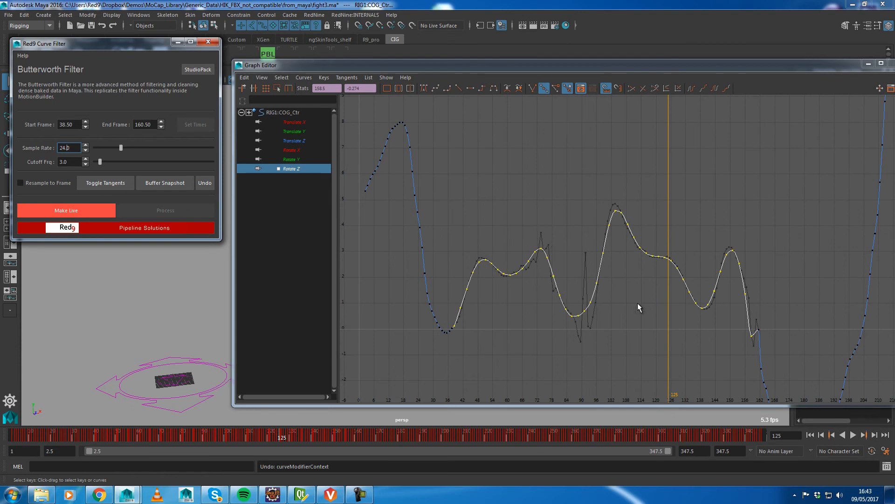
mouse_move(656, 356)
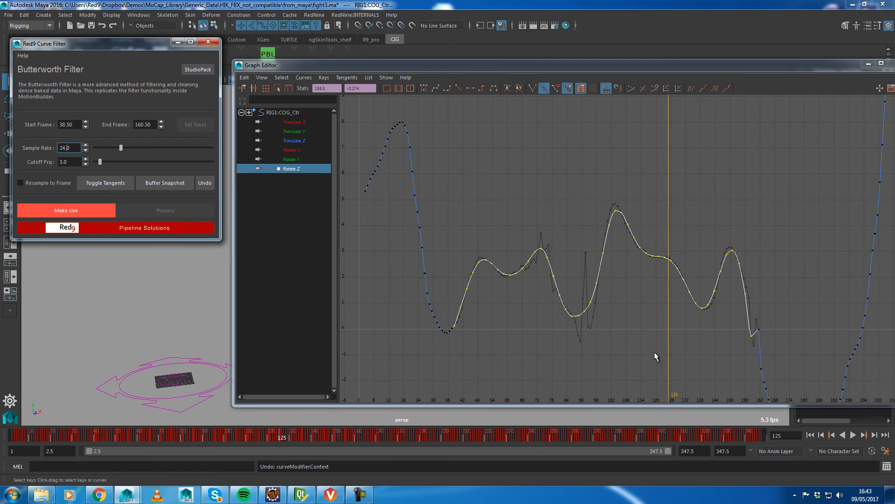
mouse_move(526, 321)
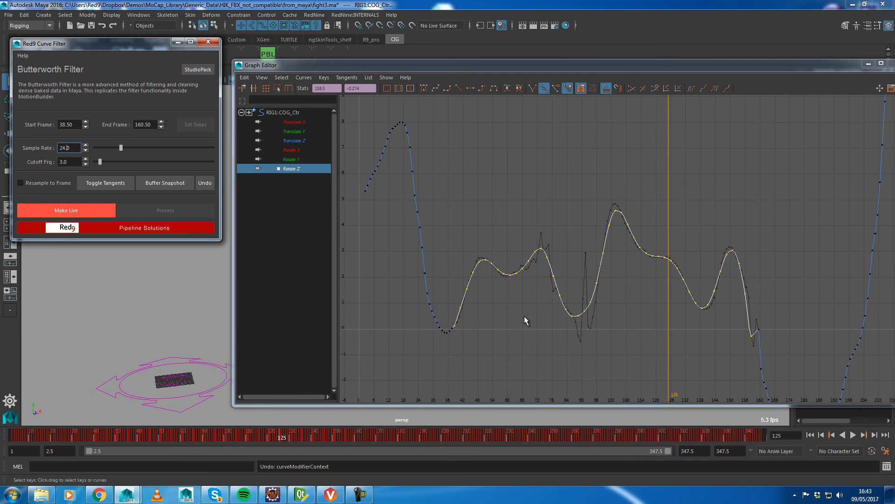
Step: Enable Resample to Frame and bring the sample rate through 36 and 14 to 56
click(21, 183)
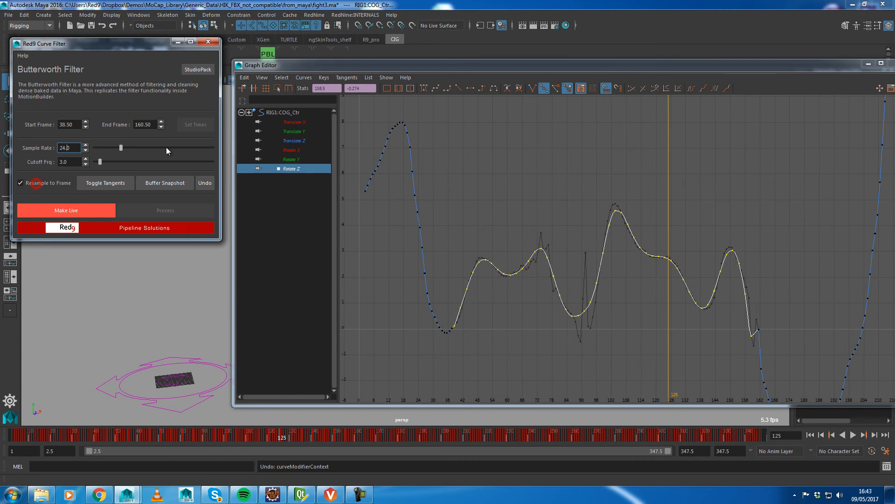
drag(119, 148, 137, 148)
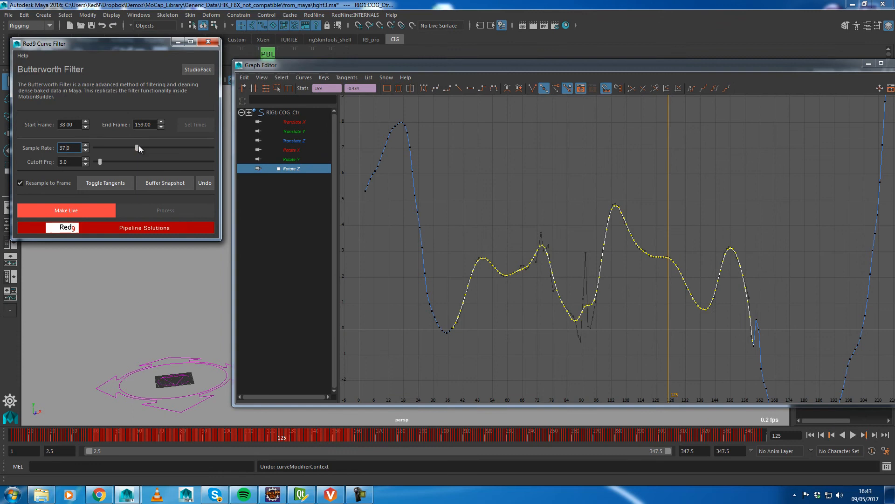
drag(137, 148, 134, 148)
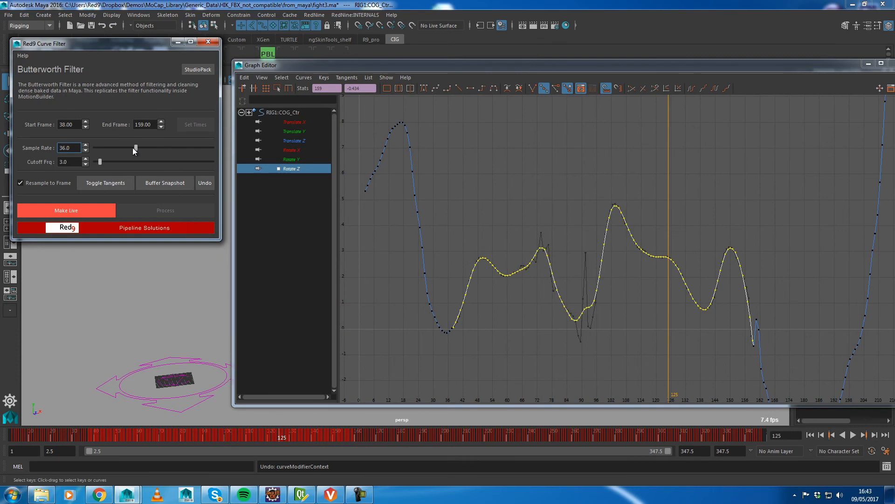
drag(134, 147, 109, 148)
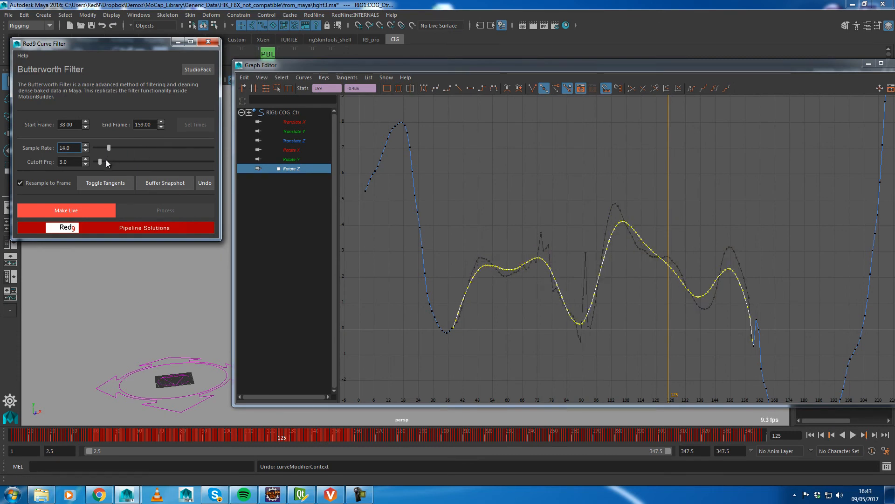
drag(109, 148, 160, 147)
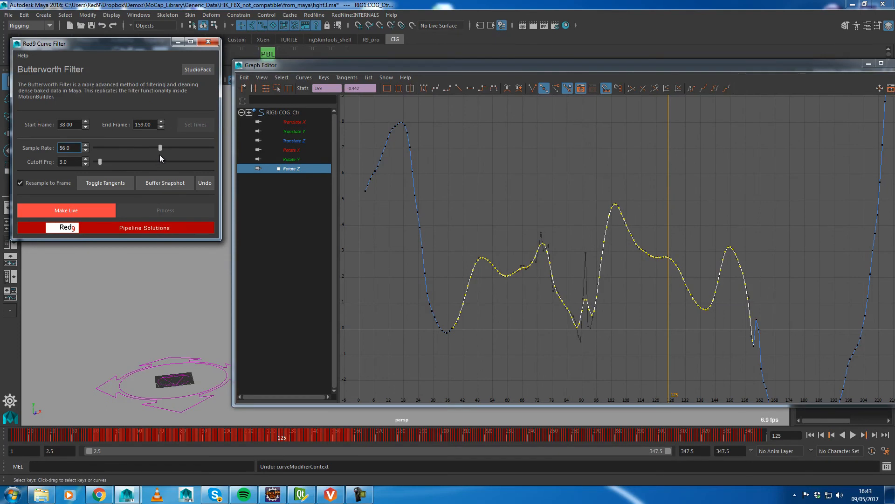
Step: Try cutoff frequencies 8, 3 and 2, settling on 5
drag(100, 162, 113, 162)
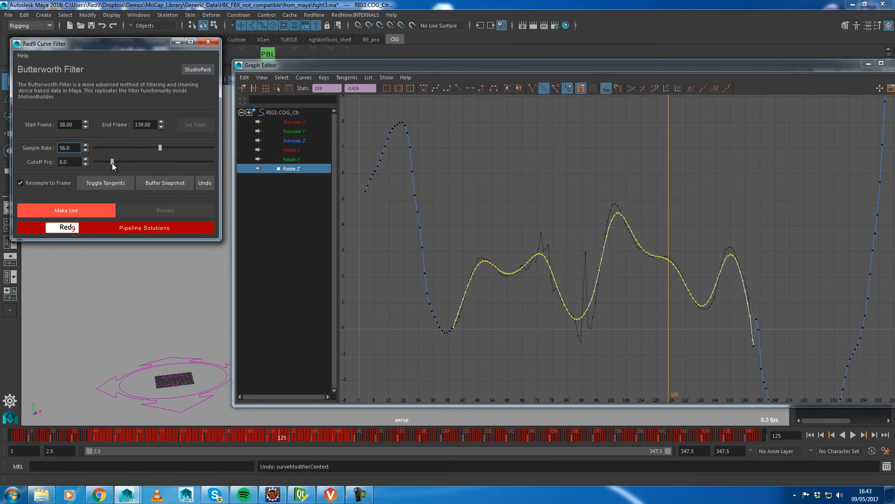
drag(112, 163, 104, 163)
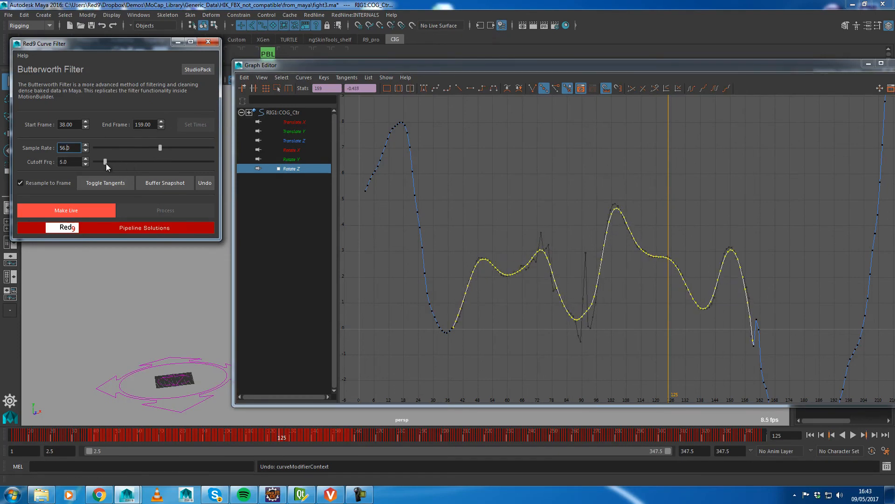
drag(104, 162, 101, 162)
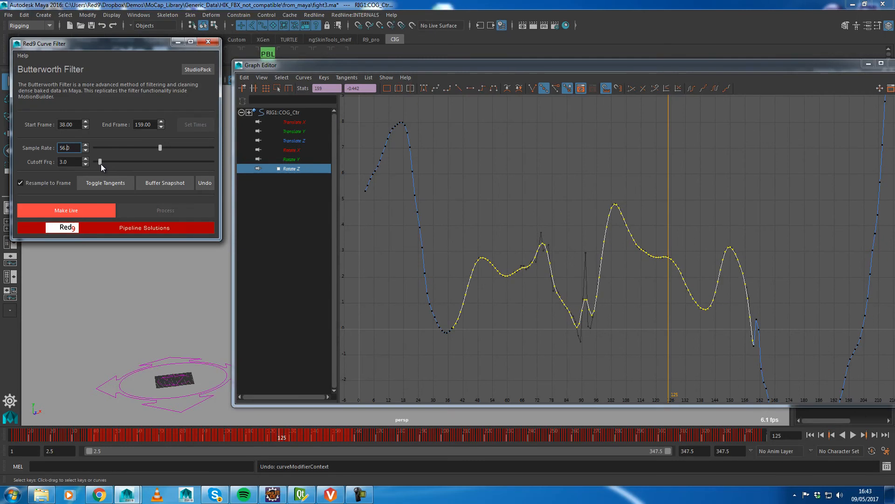
drag(101, 162, 97, 162)
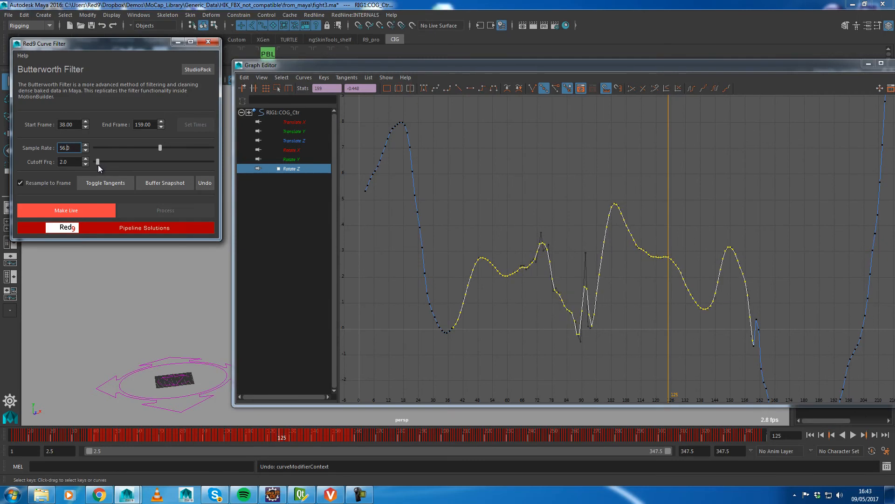
drag(97, 162, 105, 163)
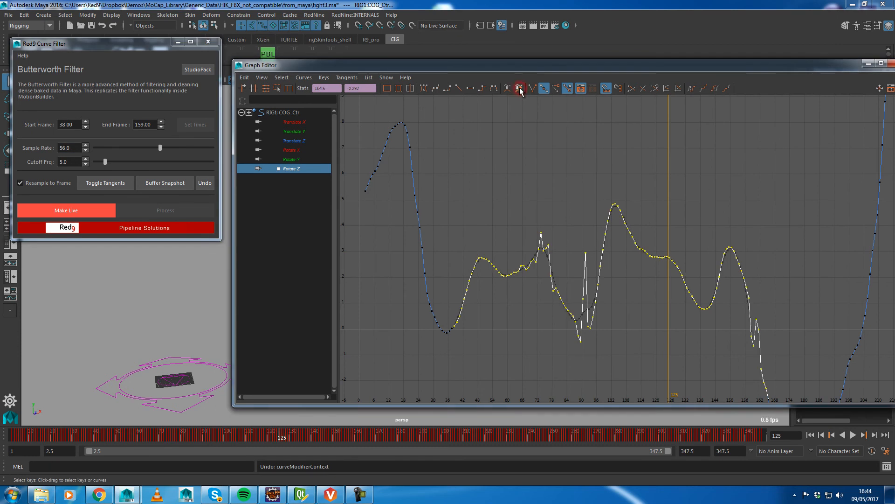
Step: Compare the right clavicle's filtered curves and raise the sample rate to 66 for frames 35–62
click(517, 88)
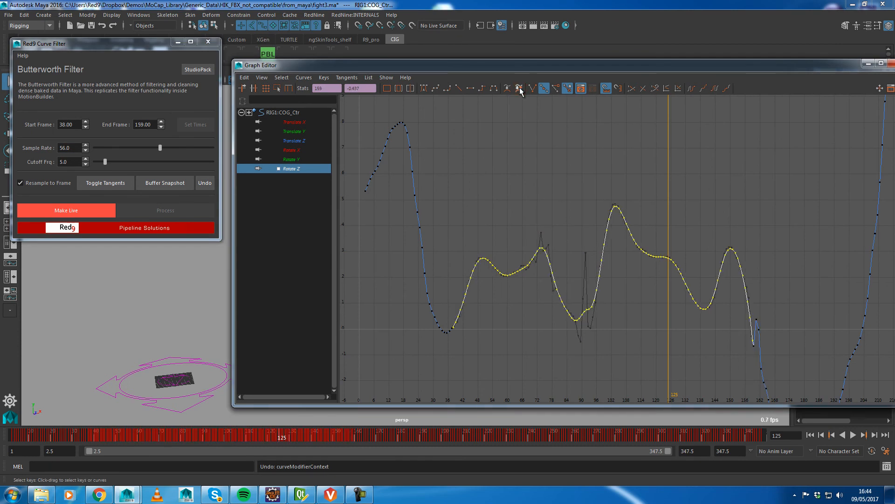
mouse_move(464, 255)
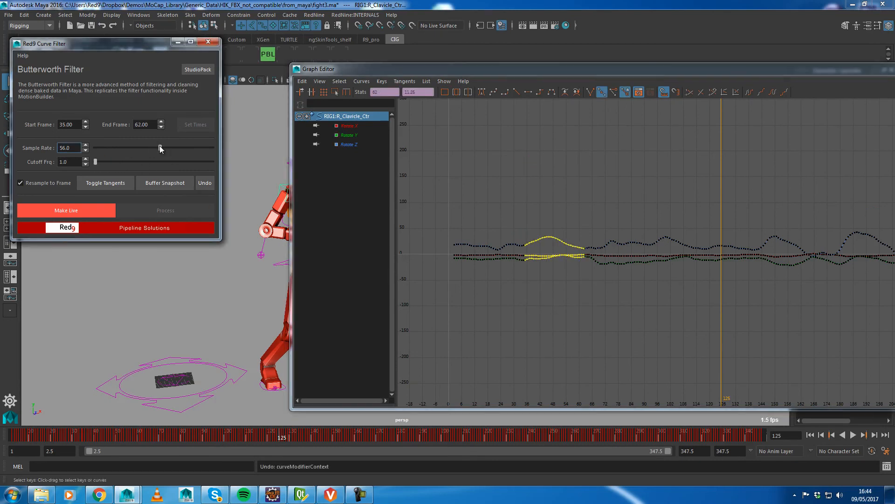
drag(160, 148, 172, 147)
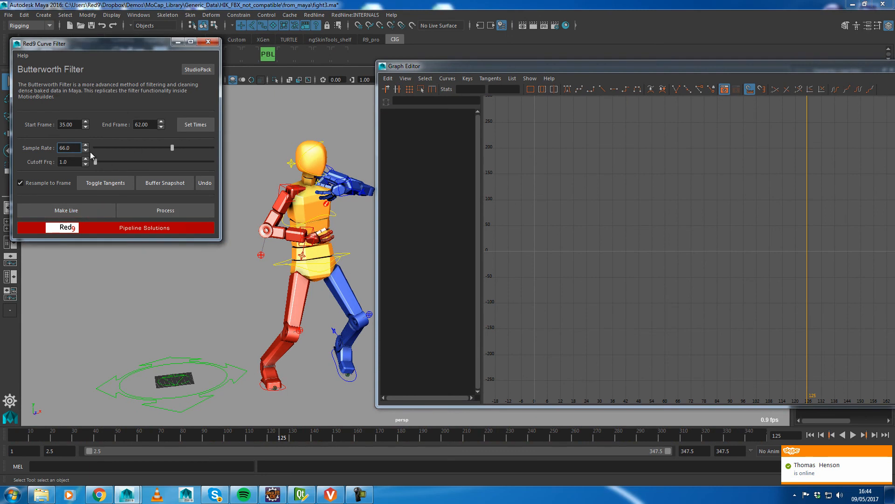
Step: Reset the Butterworth filter to its defaults, sample rate 30 and cutoff 7
click(22, 55)
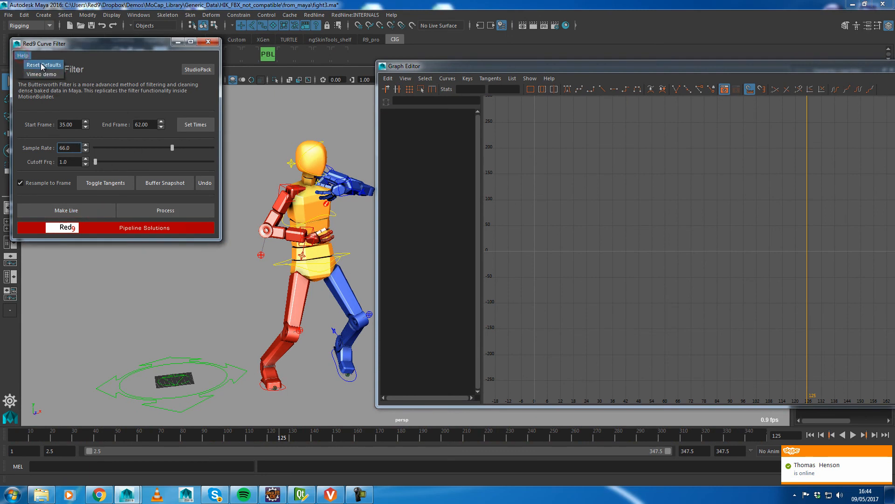
click(38, 64)
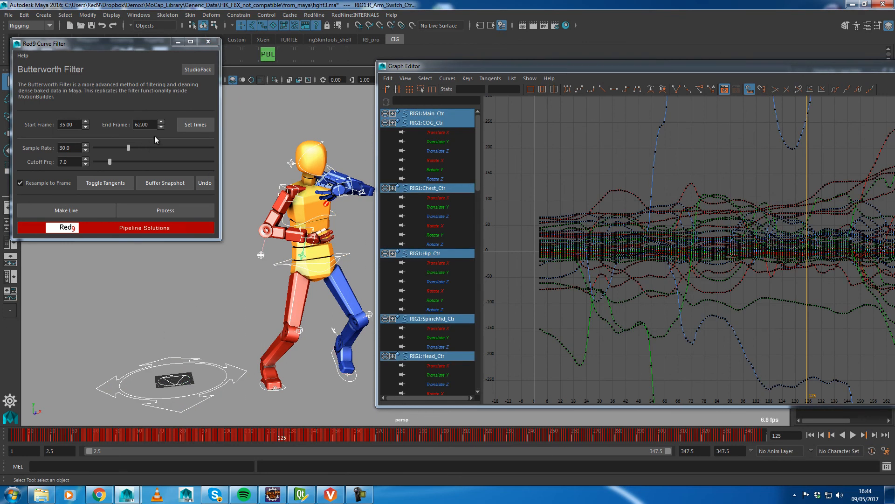
Step: Lock the filter range to frames 2–346 and store a buffer snapshot of the curves
click(195, 125)
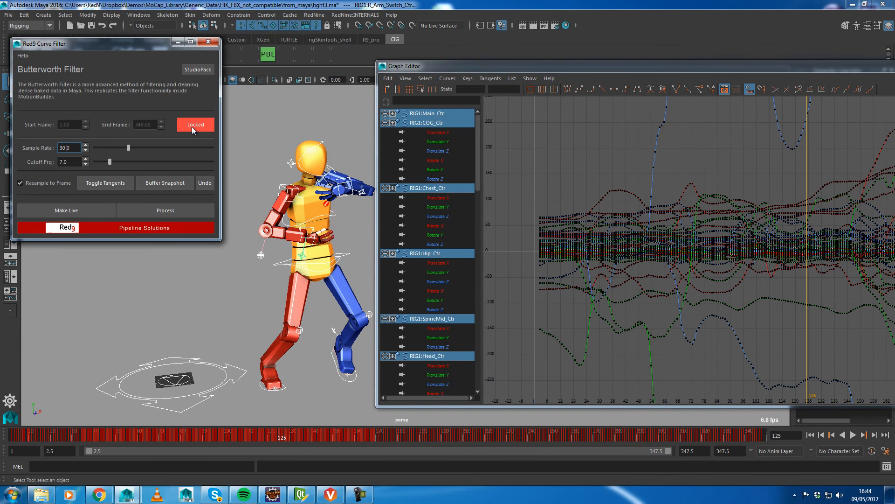
mouse_move(251, 116)
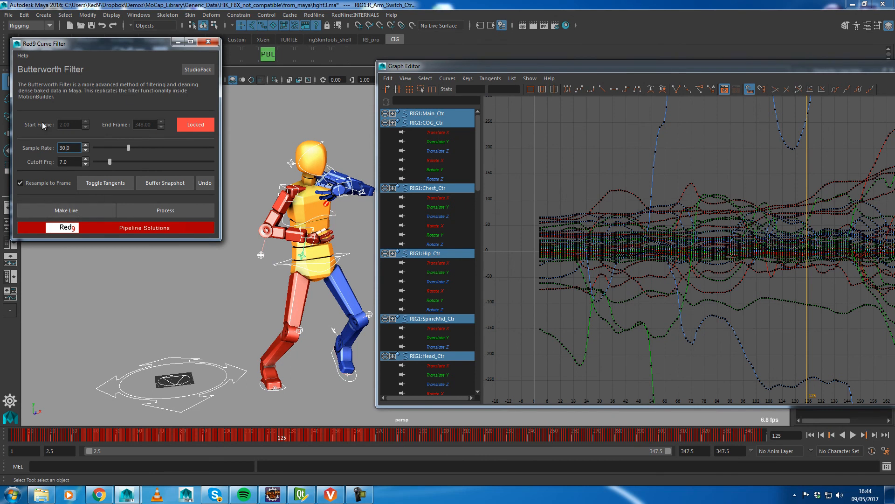
mouse_move(43, 144)
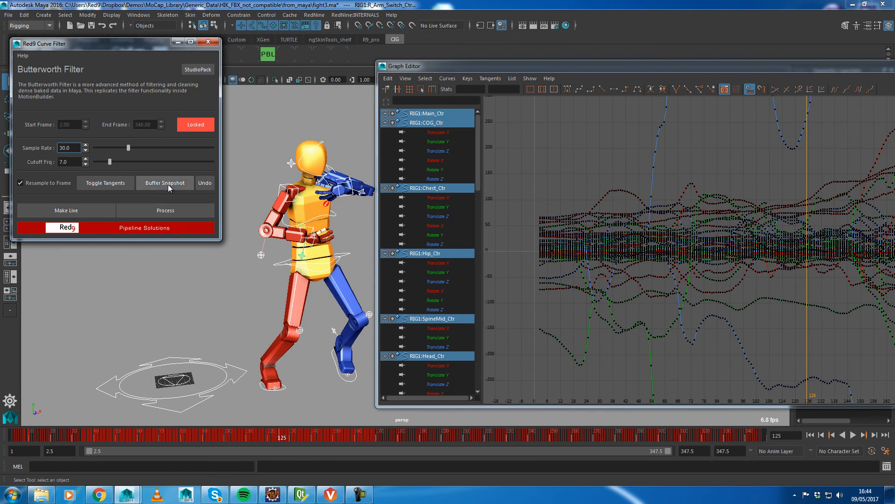
click(165, 183)
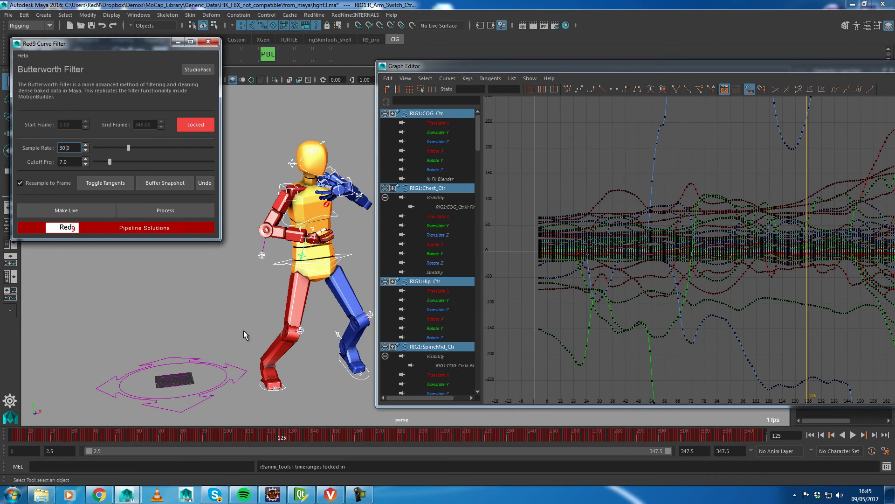
Step: Disable Resample to Frame and batch-process all selected controllers at sample rate 30, cutoff 7
click(20, 183)
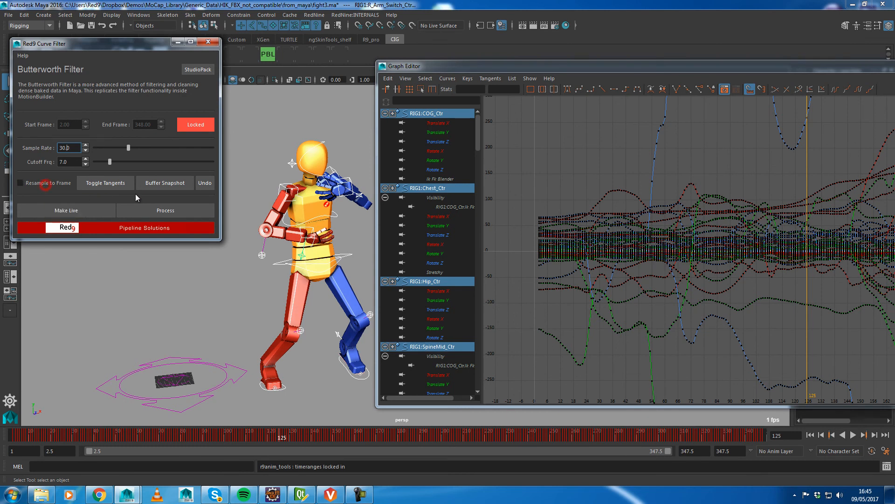
click(165, 183)
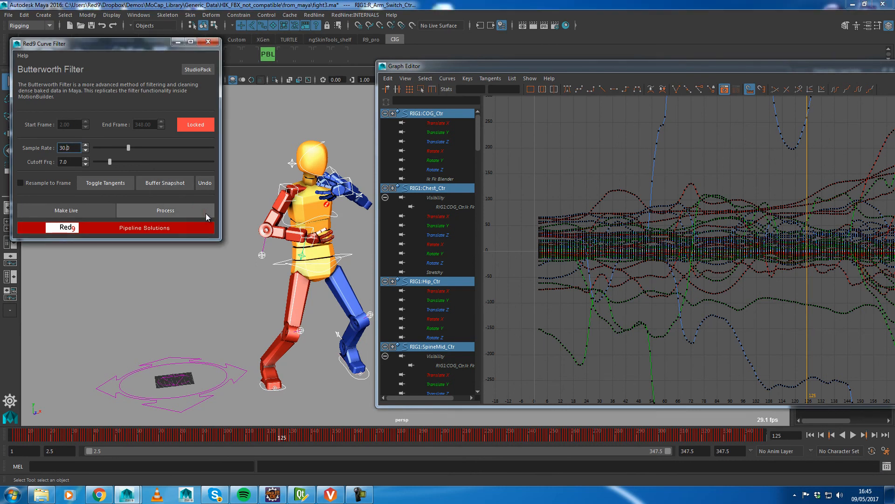
click(166, 210)
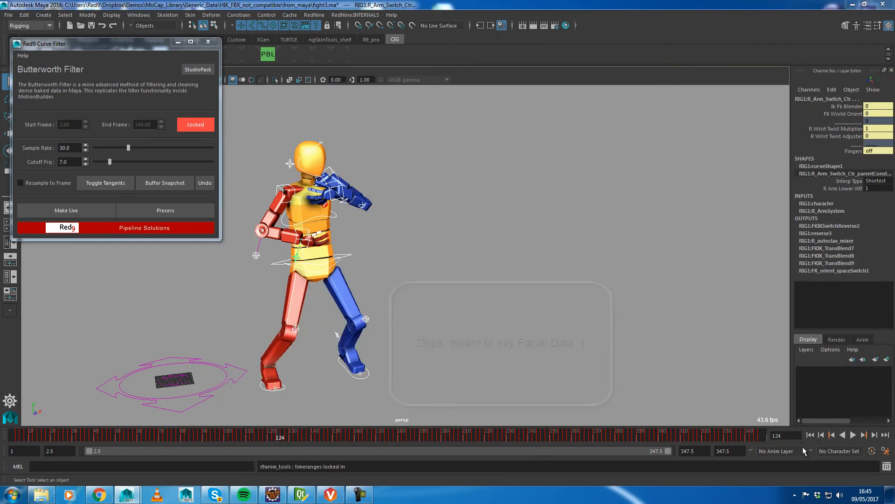
Step: Reopen the Graph Editor to view the Butterworth-smoothed controller curves
click(863, 435)
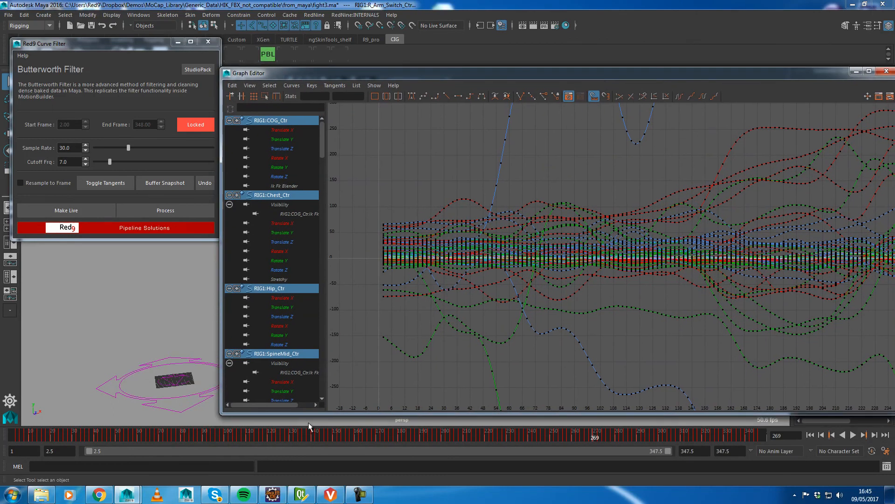
mouse_move(320, 250)
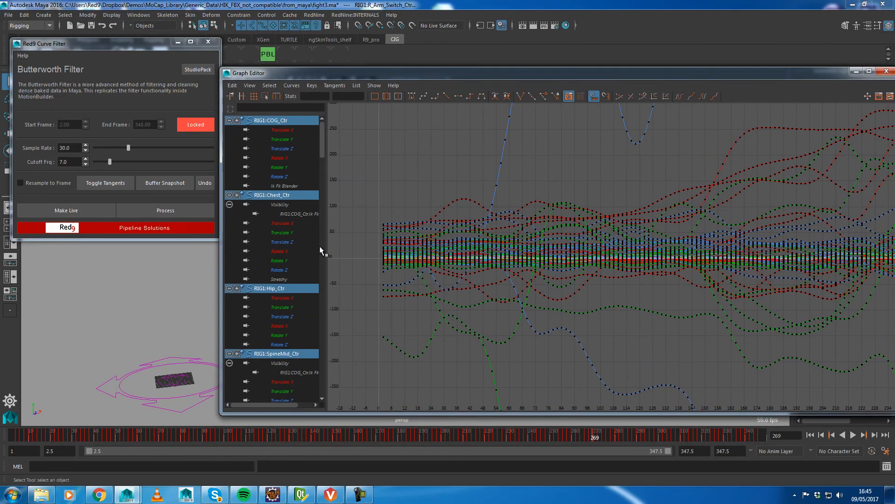